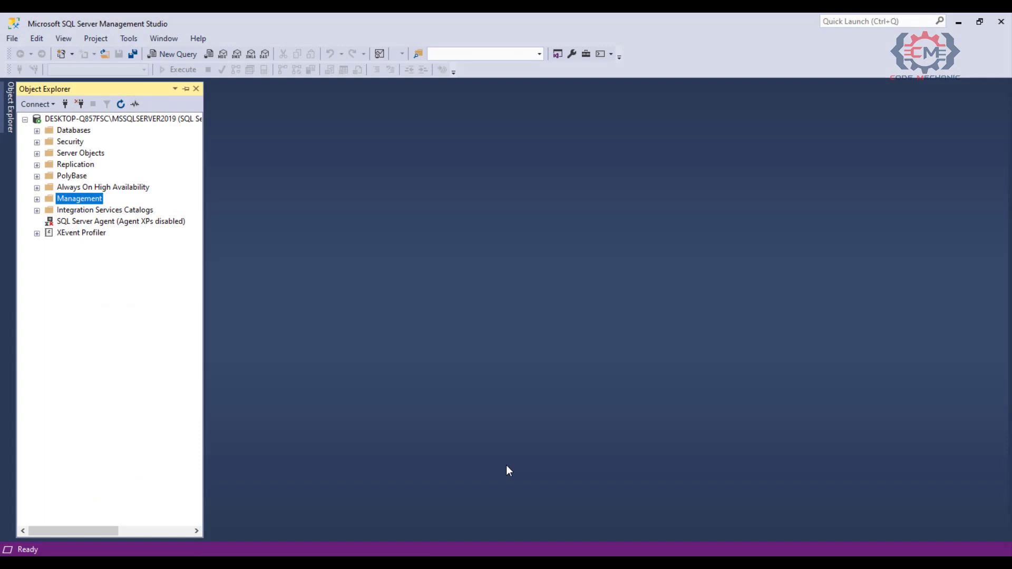
mouse_move(396, 413)
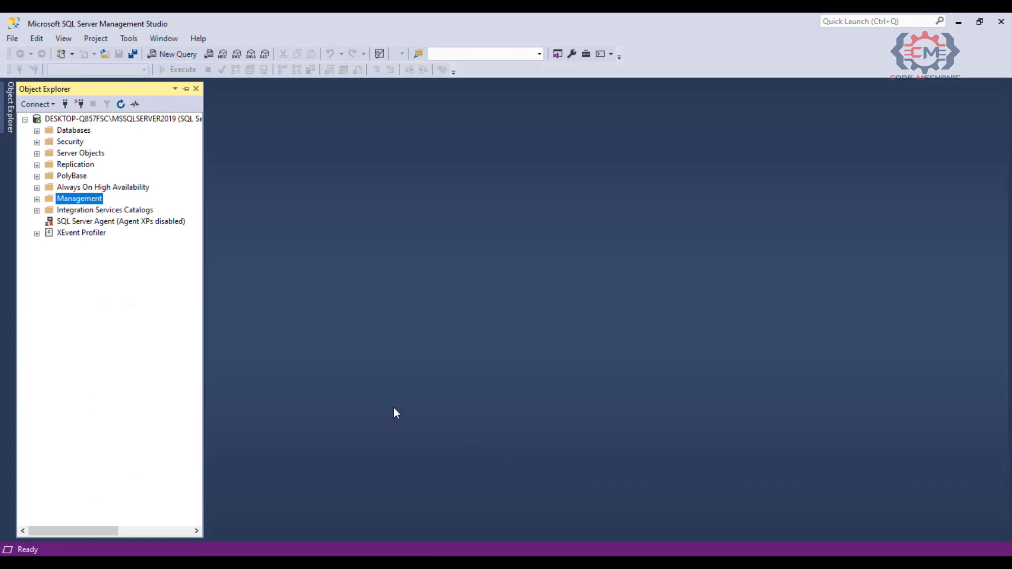
mouse_move(88, 303)
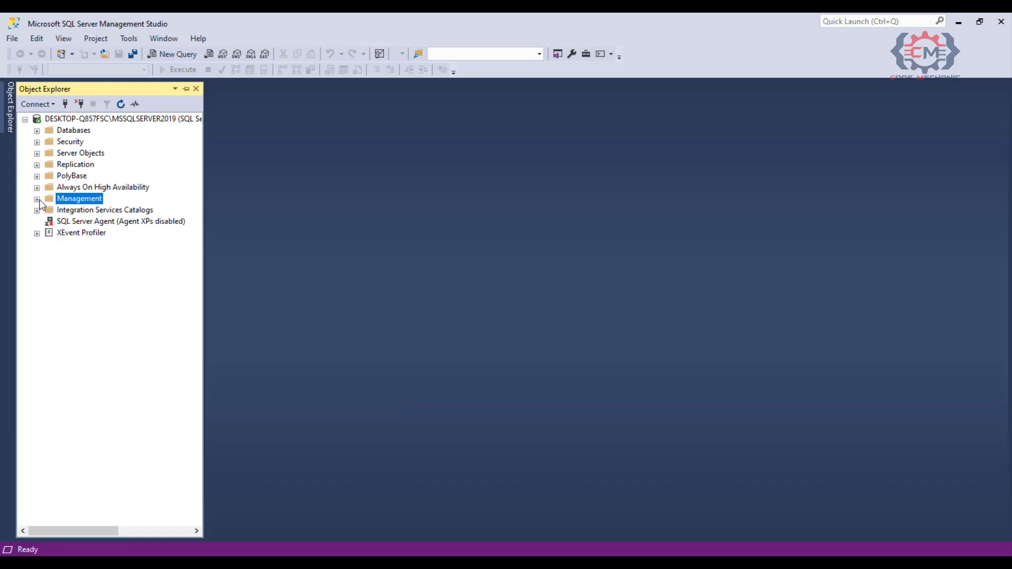
Expand Management and Extended Events to list the server's existing event sessions.
left_click(37, 199)
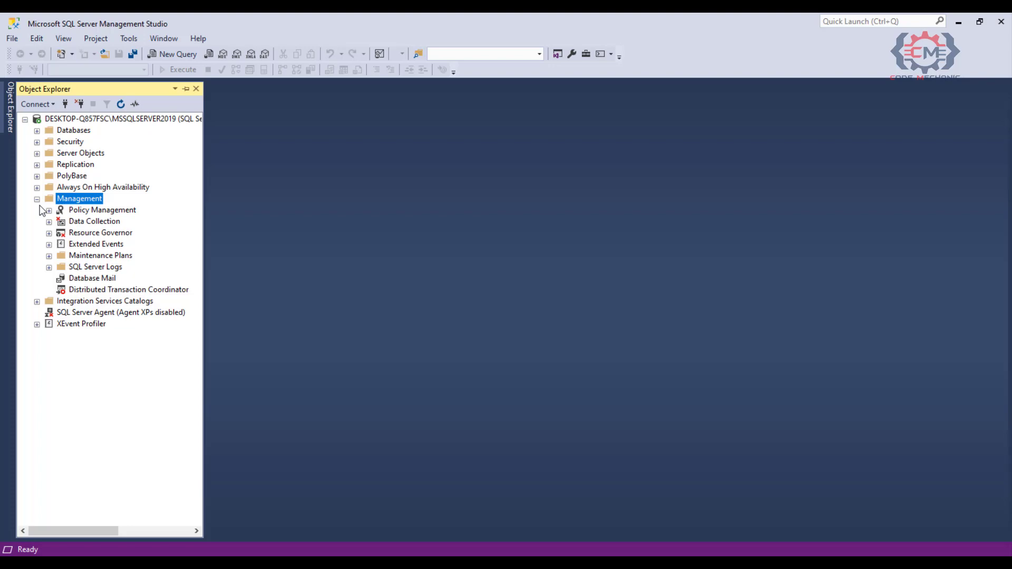
left_click(50, 244)
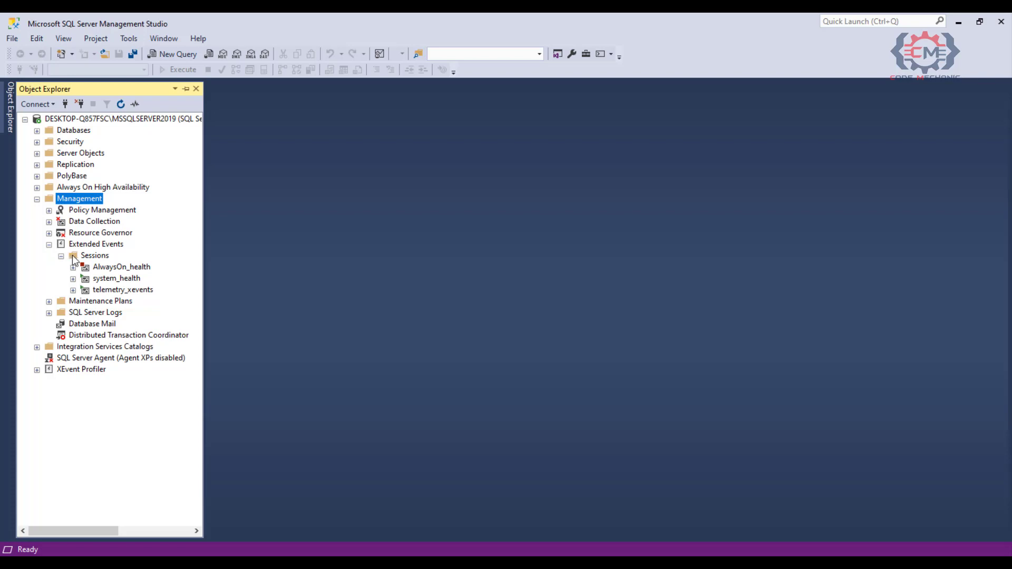
Start a New Session from the Sessions folder's context menu.
right_click(93, 255)
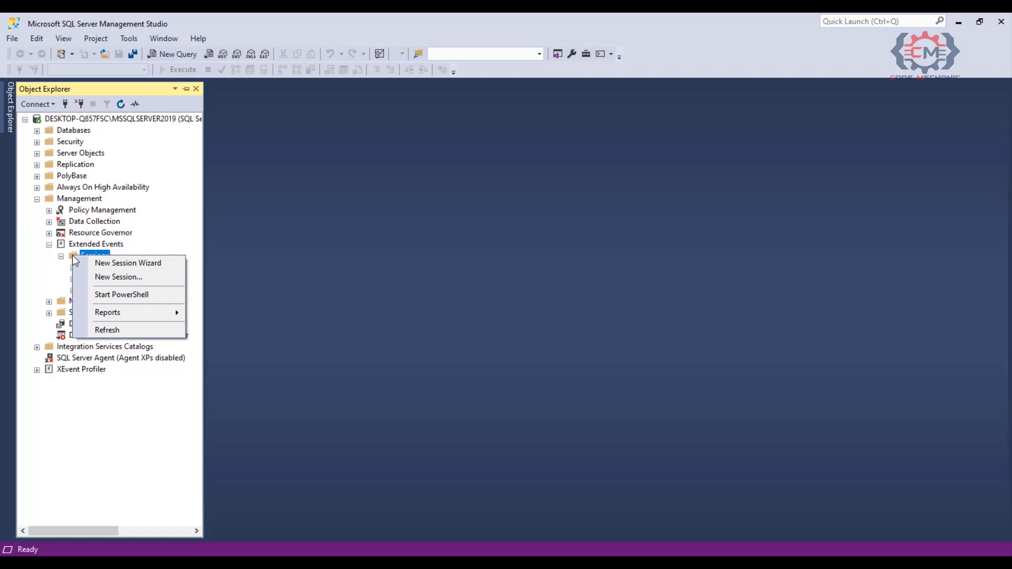
mouse_move(118, 277)
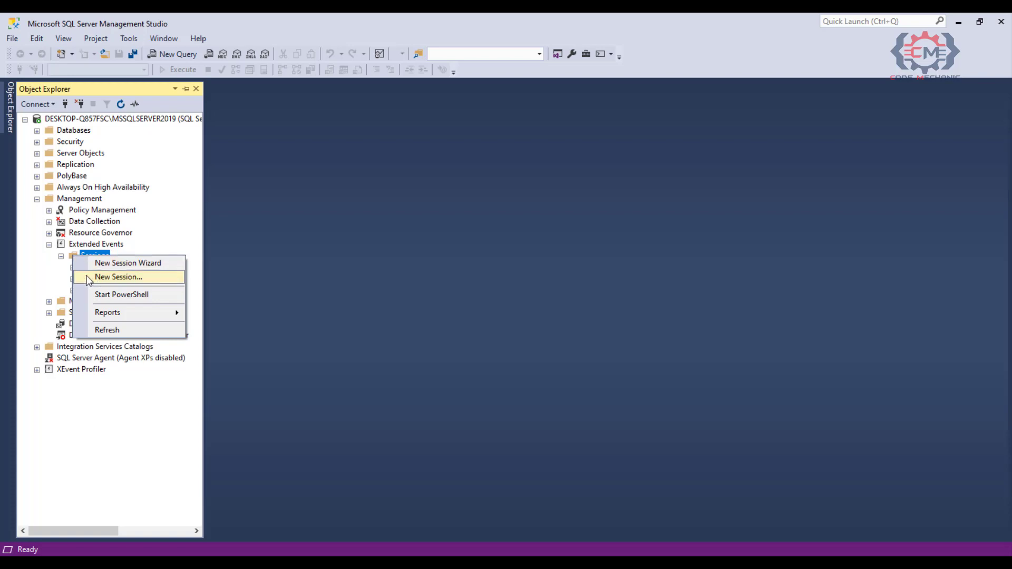
left_click(118, 276)
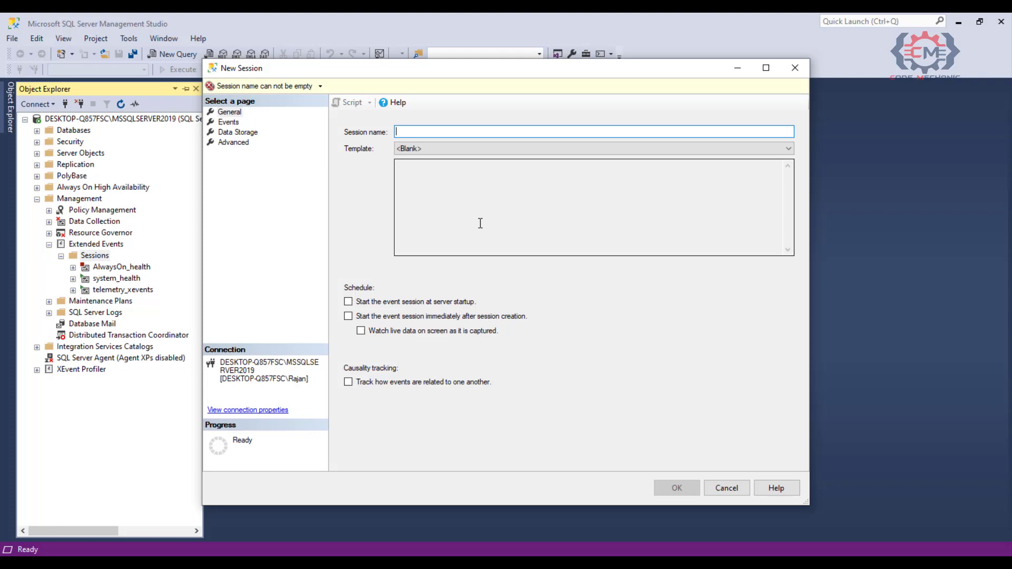
Name the session 'Student DB Extended Events SQL Trace' and choose the Query Batch Tracking template.
type("Student DB Extended Events SQL Trace")
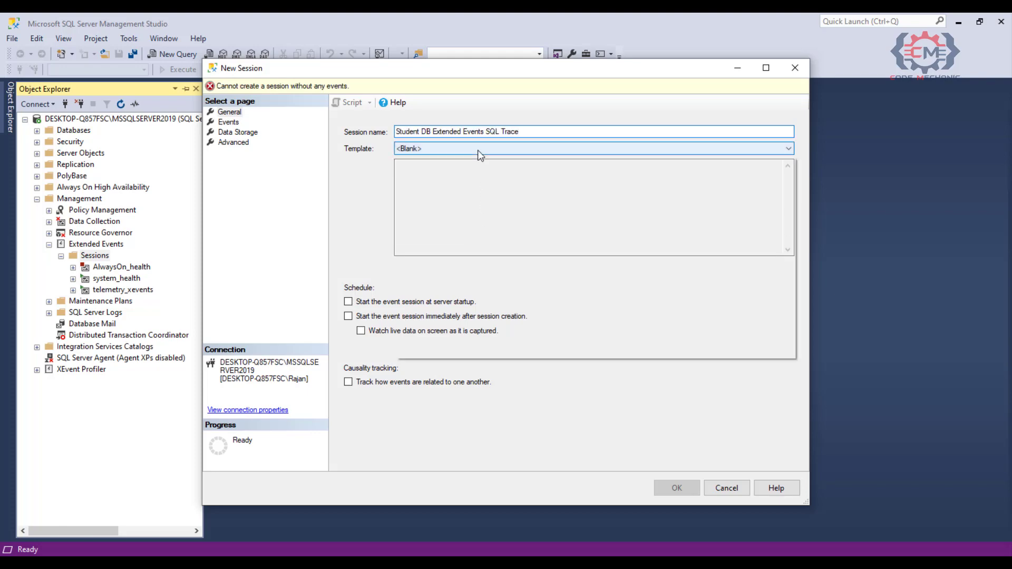
left_click(786, 149)
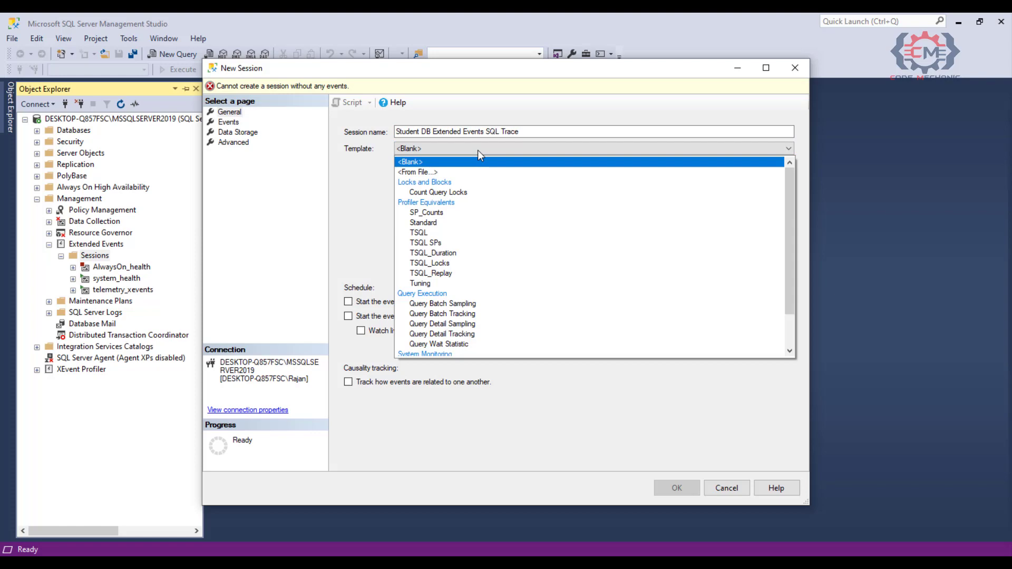
mouse_move(481, 166)
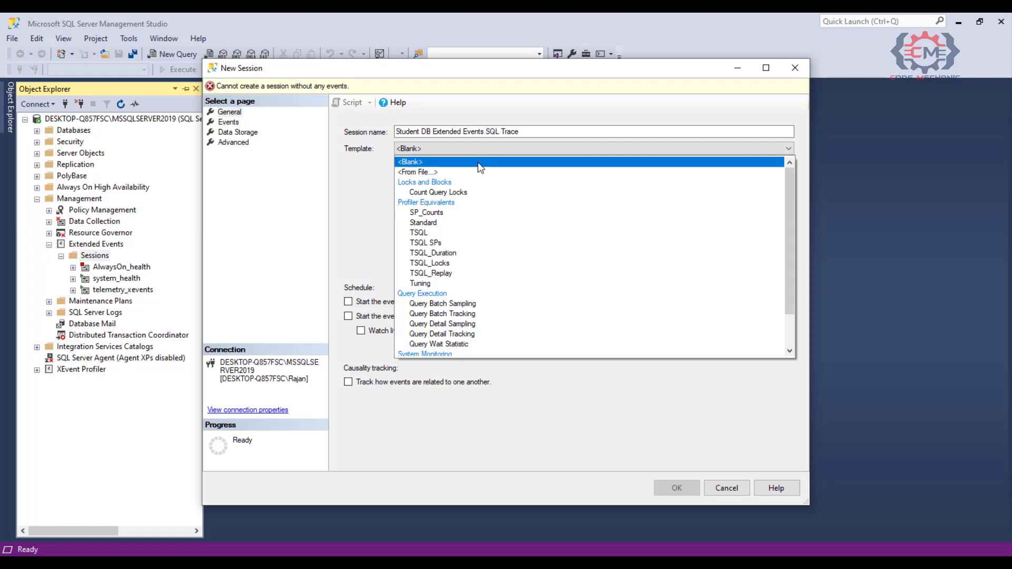
mouse_move(441, 304)
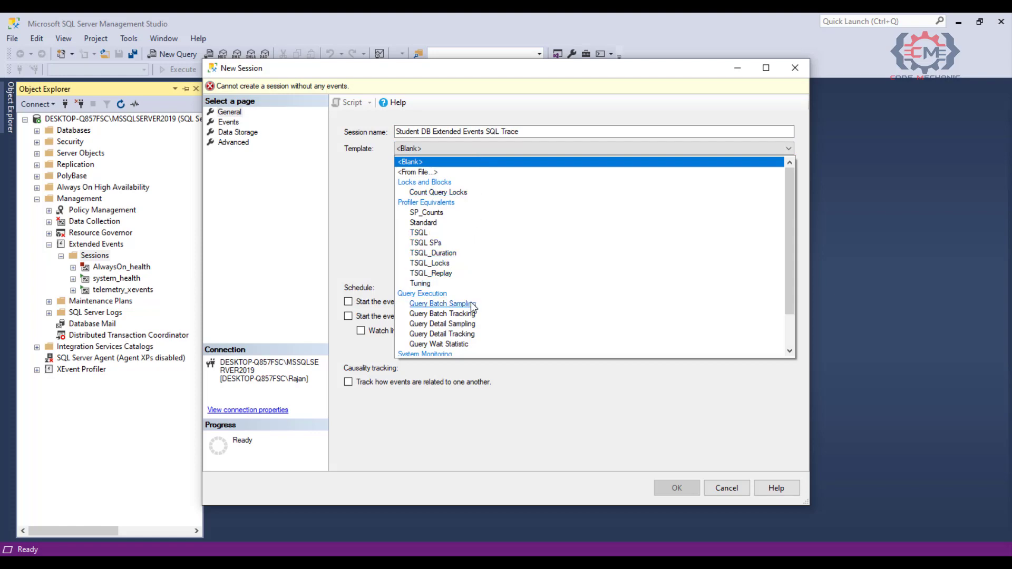
mouse_move(441, 314)
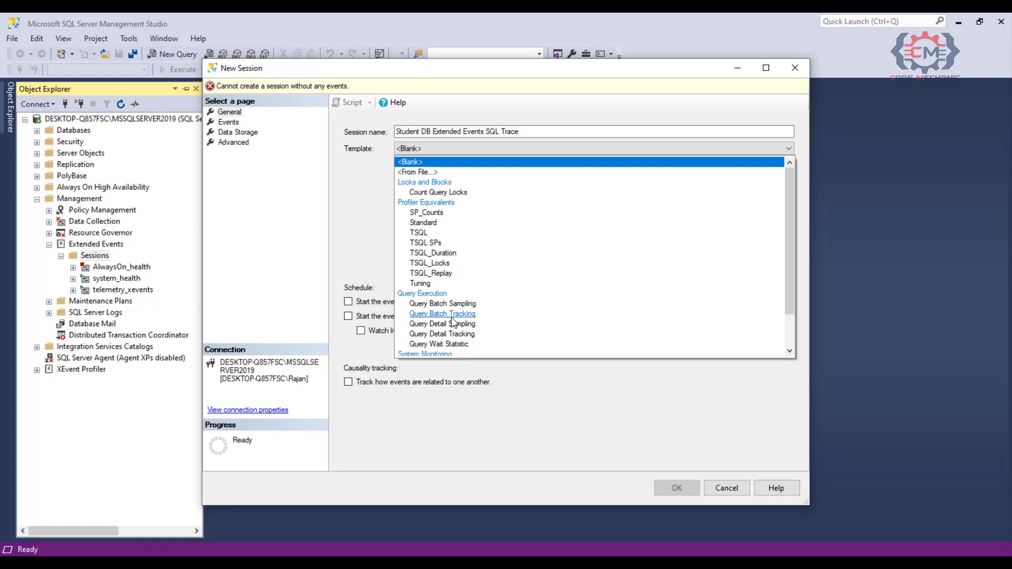
left_click(442, 314)
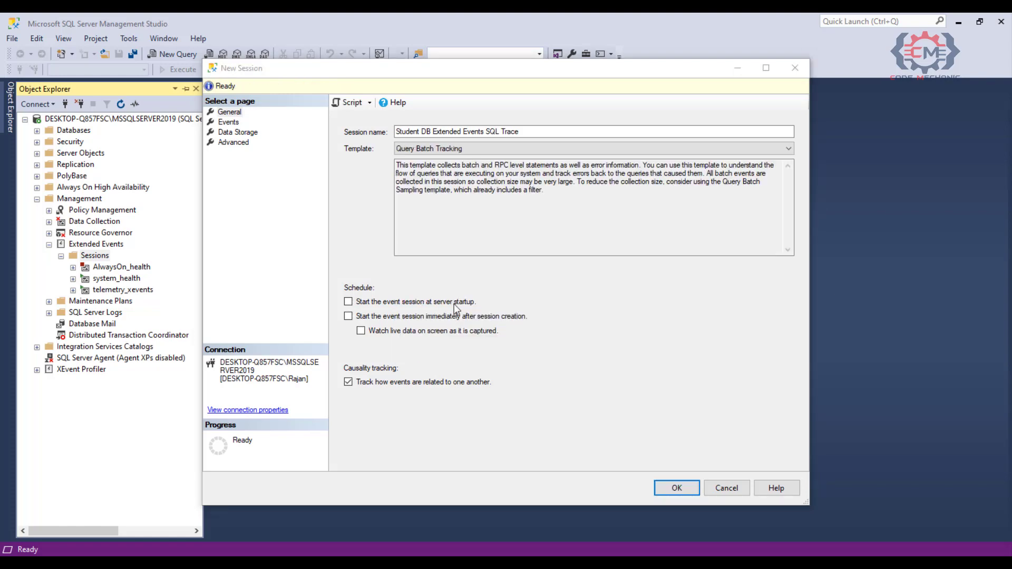
mouse_move(462, 283)
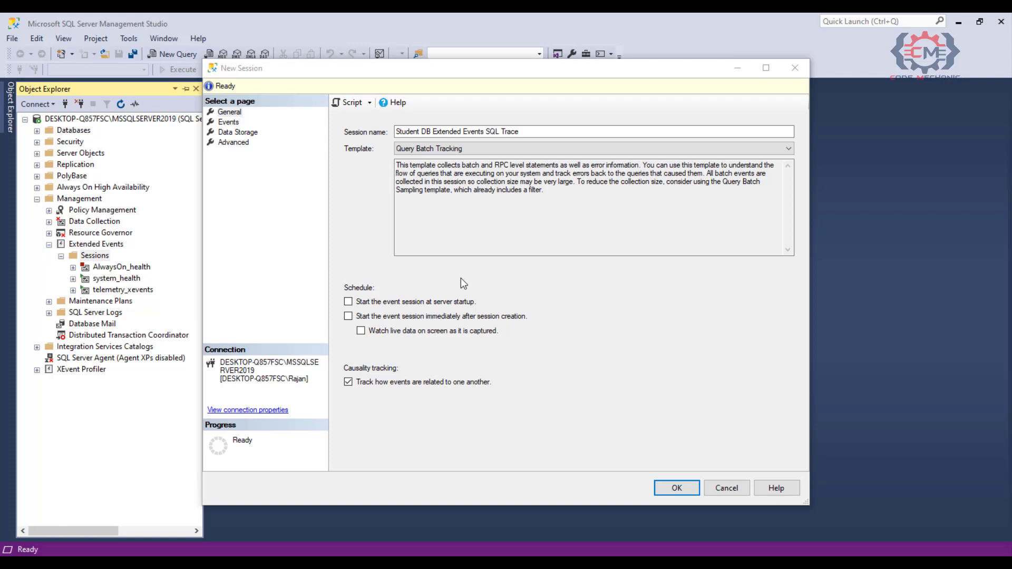
mouse_move(471, 291)
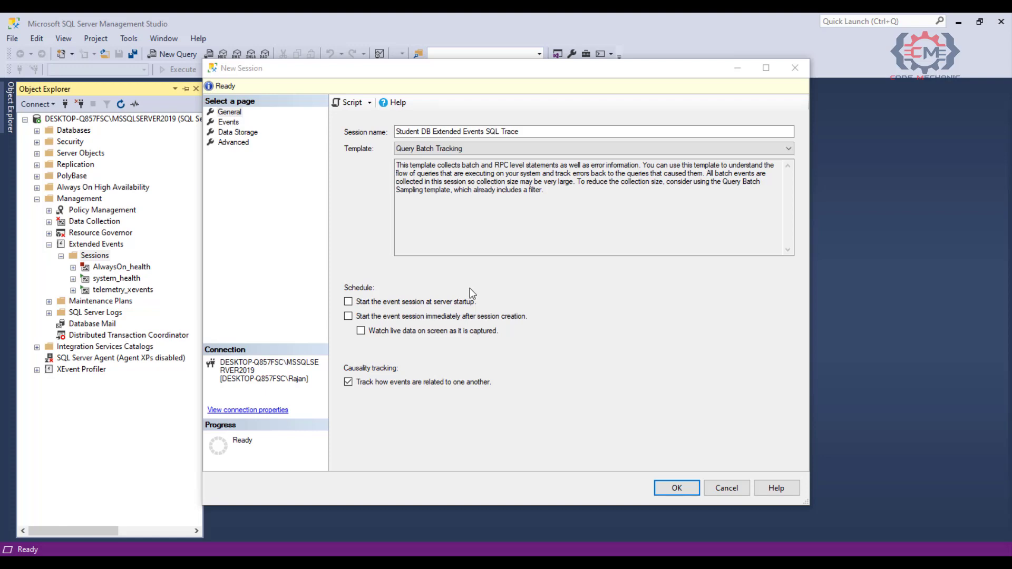
mouse_move(360, 219)
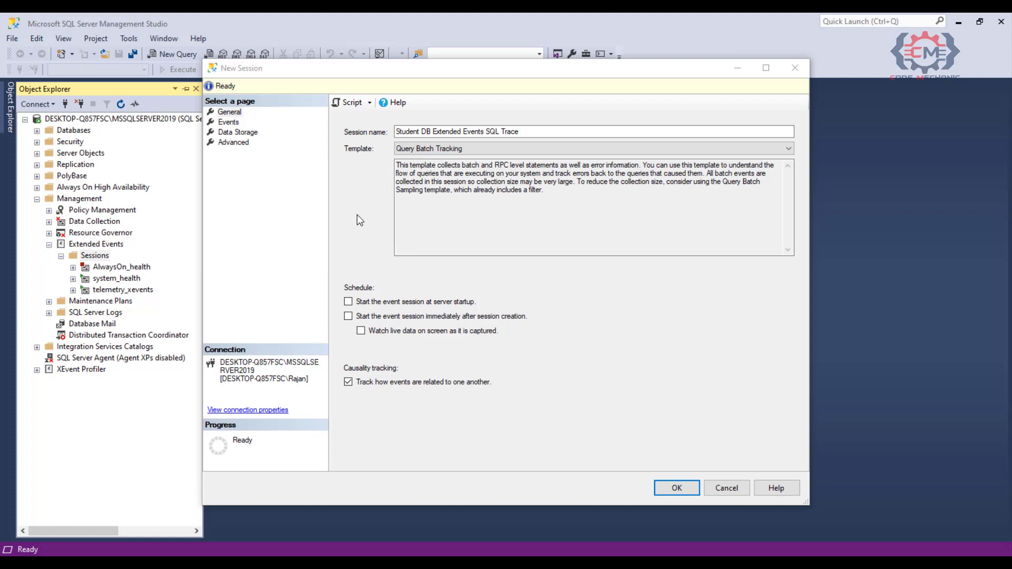
mouse_move(281, 210)
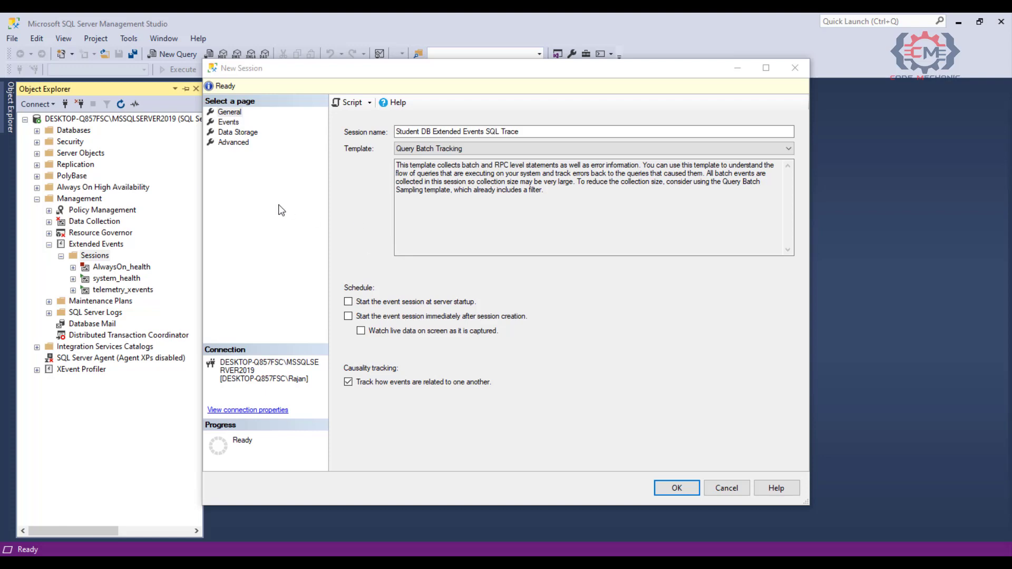
Filter the Events page's event library by searching for 'pla'.
left_click(229, 122)
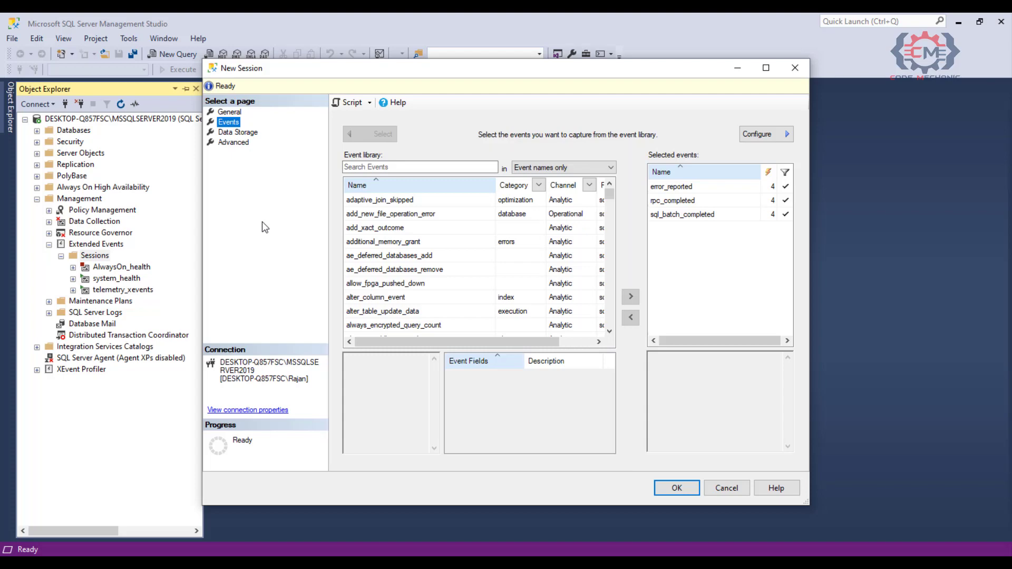
left_click(420, 167)
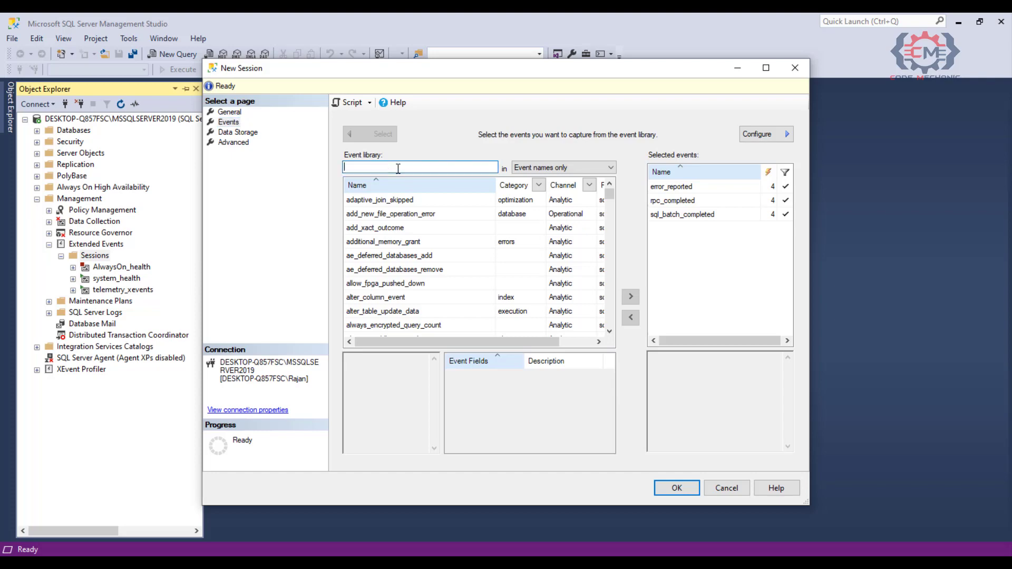
type("plan")
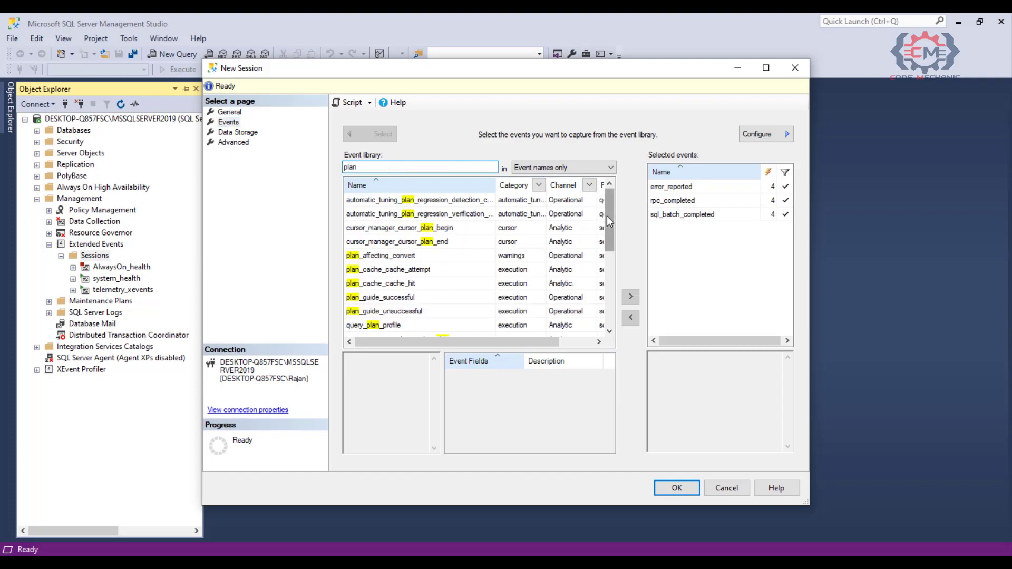
scroll("down", 3)
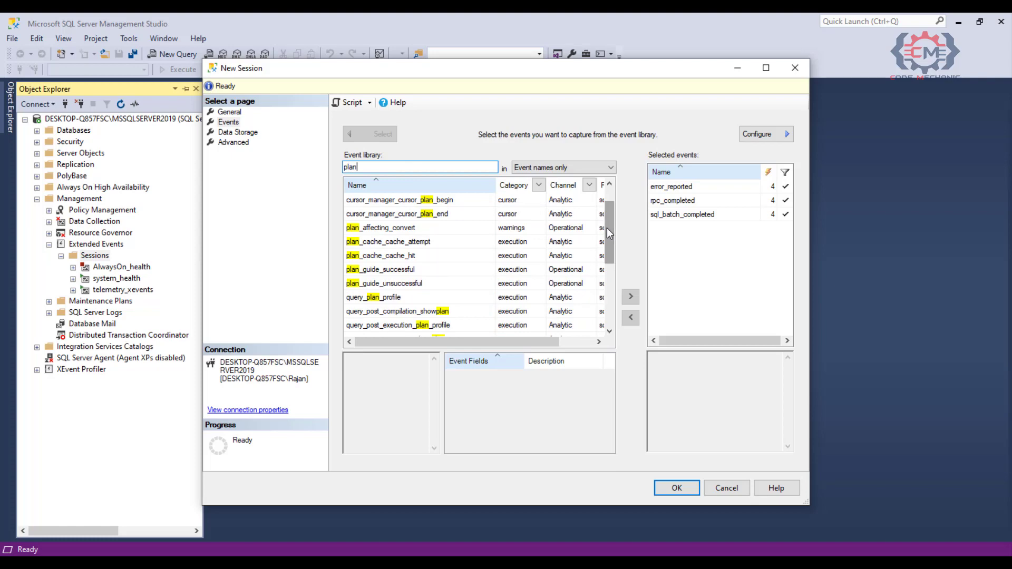
Select query_post_compilation_showplan to view its description and event fields.
left_click(398, 311)
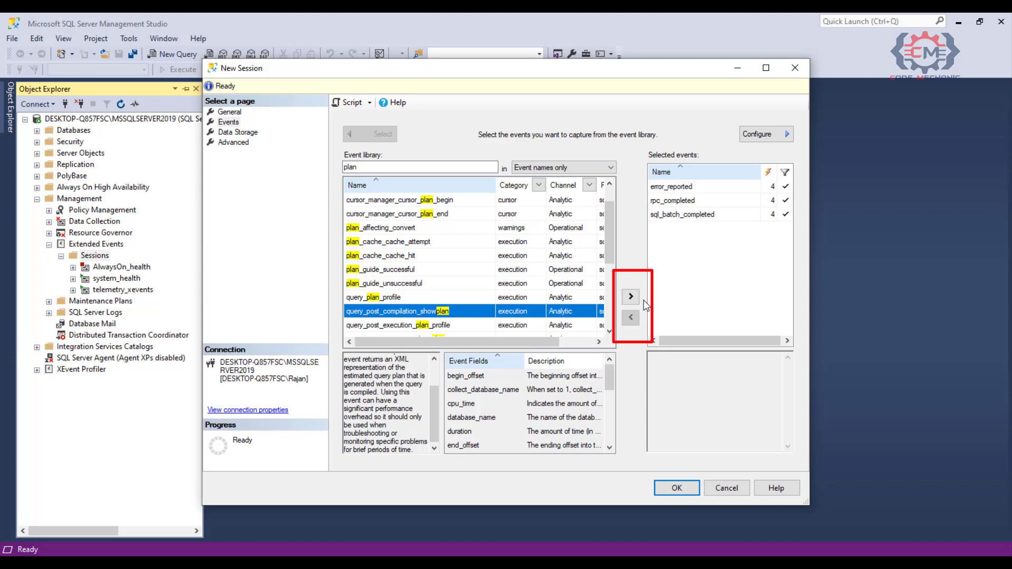
mouse_move(688, 278)
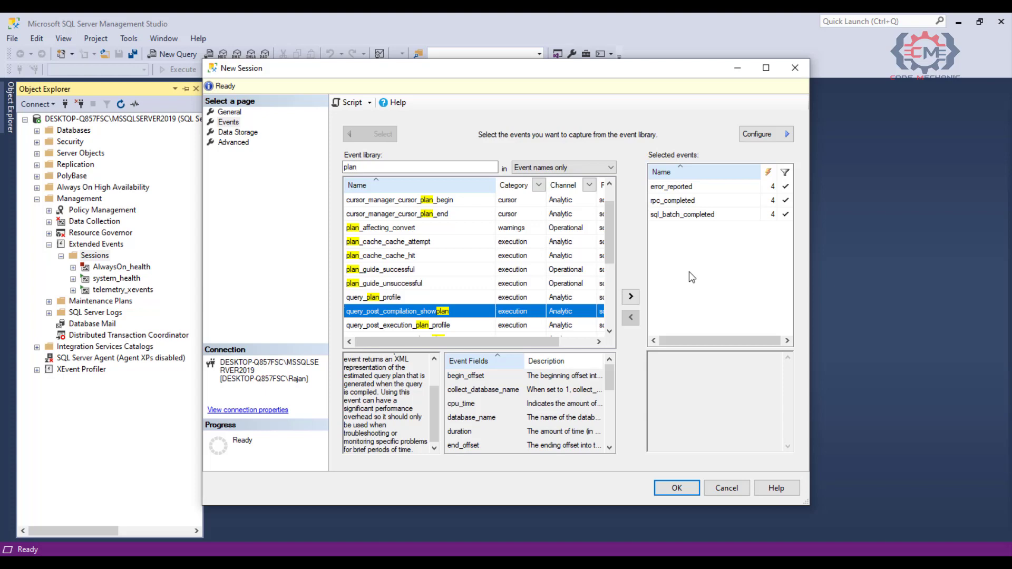
mouse_move(729, 142)
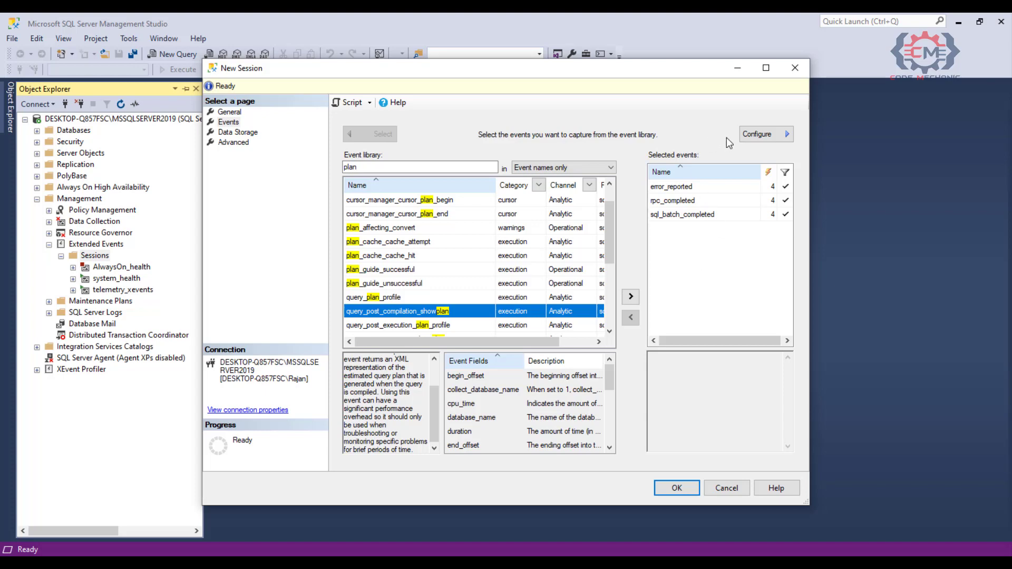
mouse_move(764, 143)
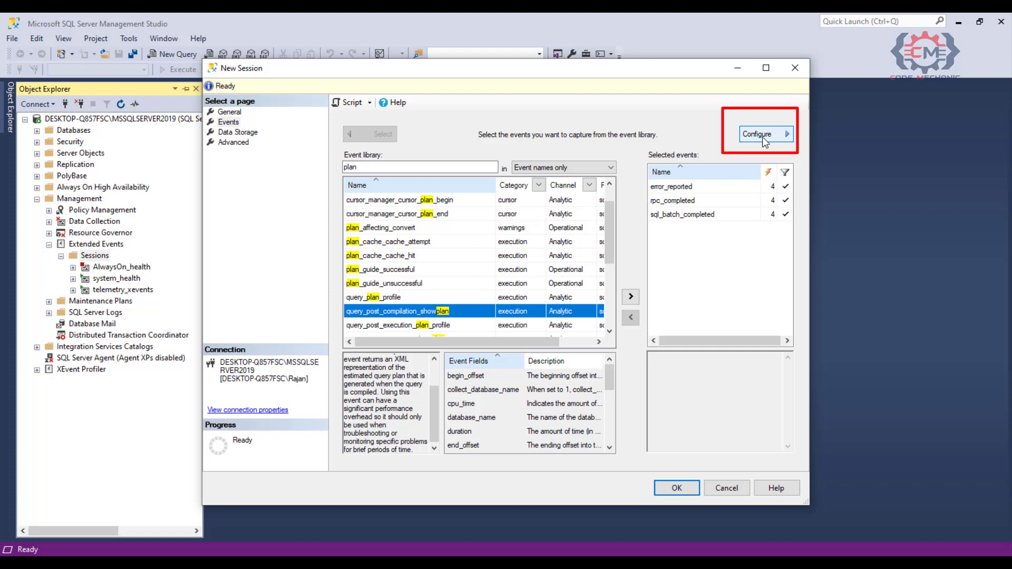
Show the Global Fields (Actions) configuration for the rpc_completed event.
left_click(761, 134)
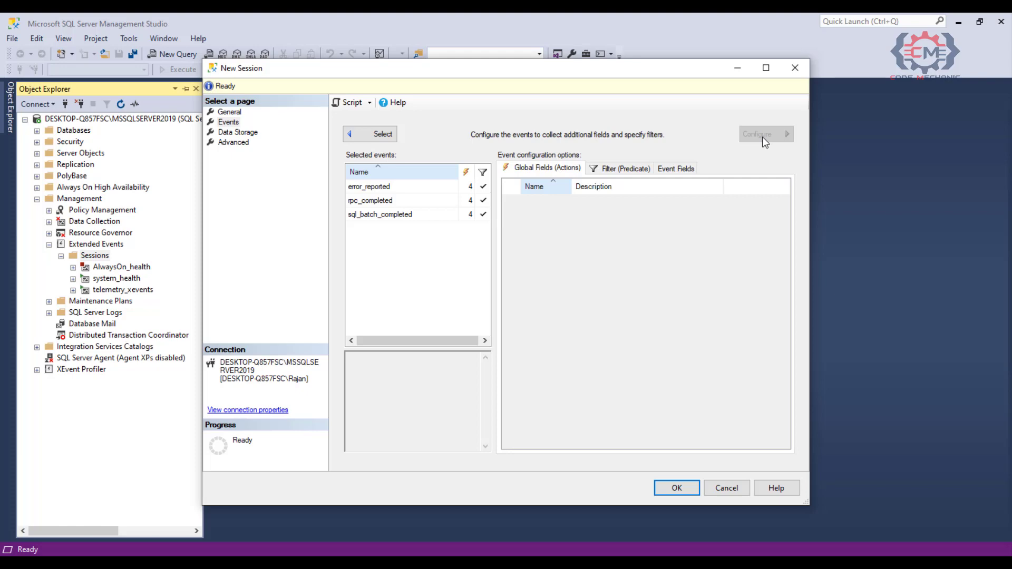
mouse_move(309, 243)
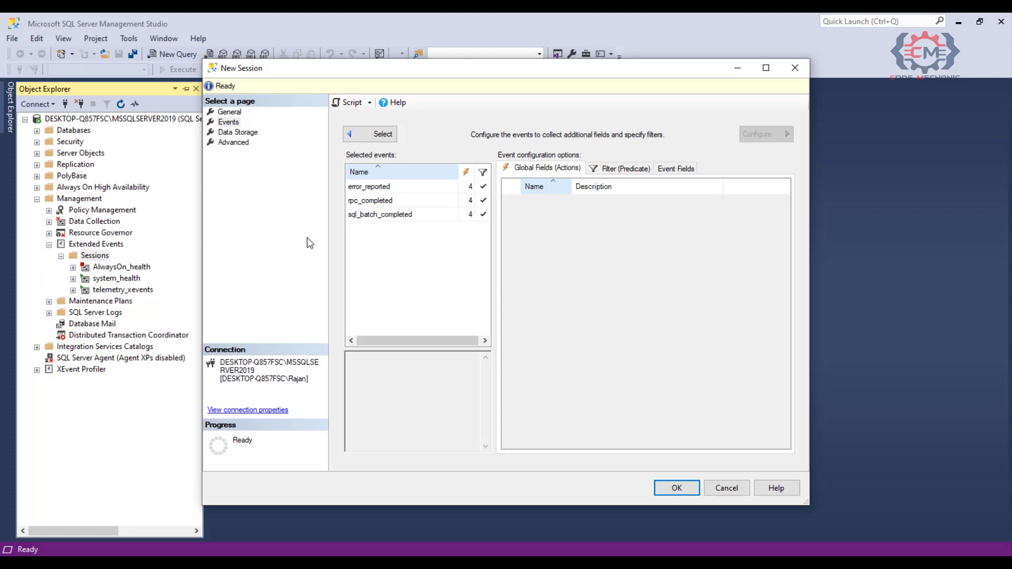
mouse_move(367, 206)
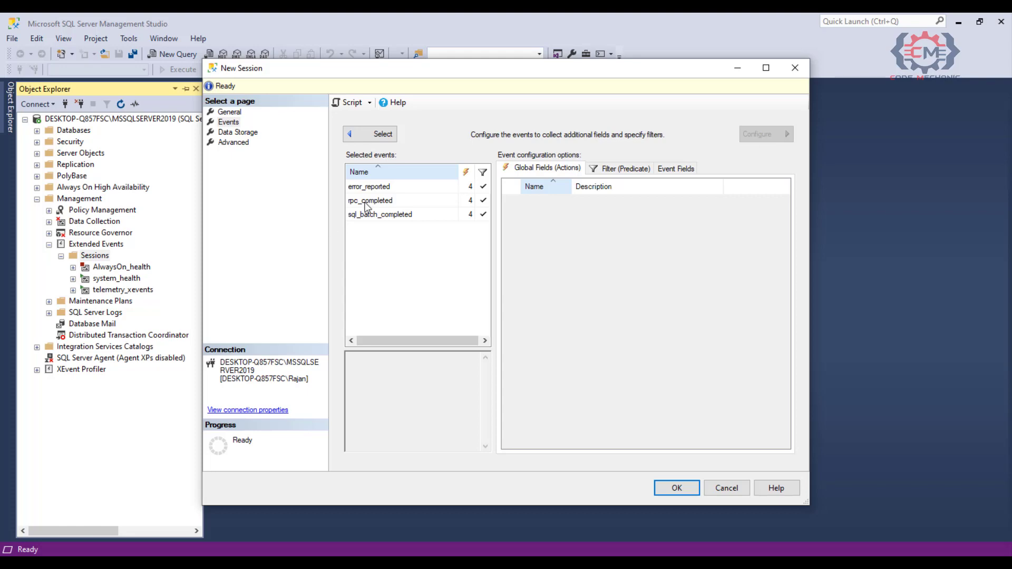
left_click(370, 200)
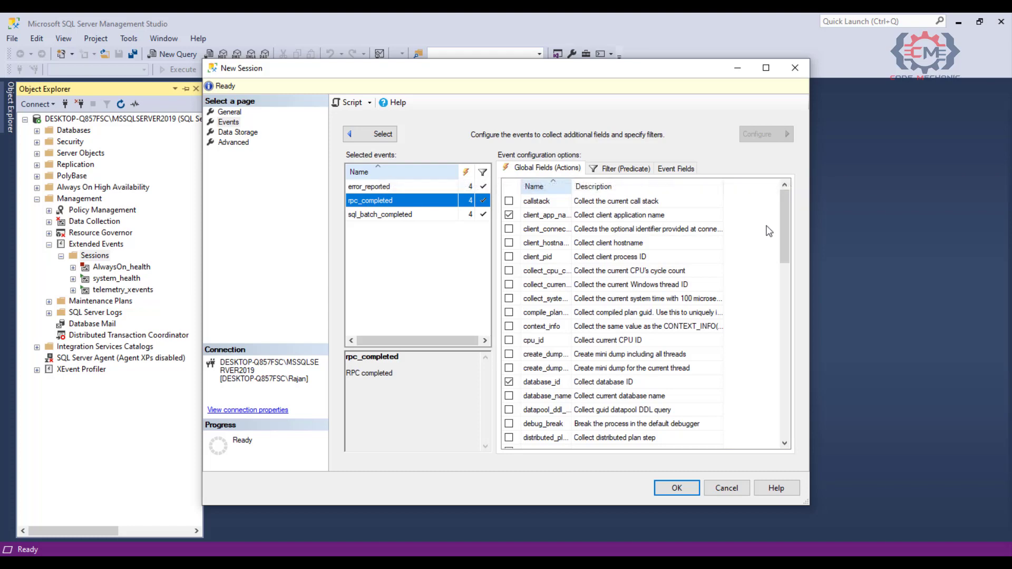
mouse_move(695, 181)
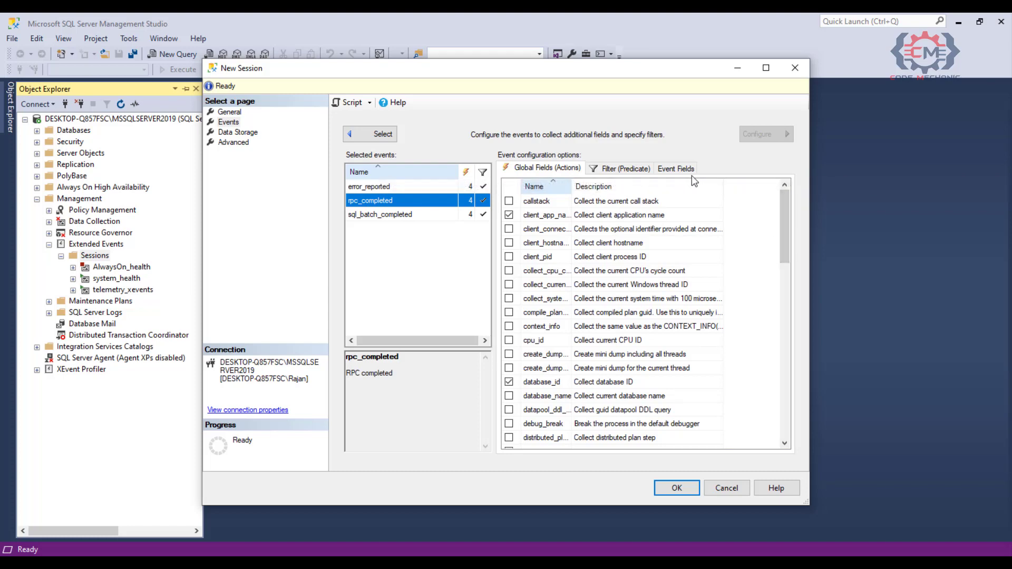
mouse_move(681, 180)
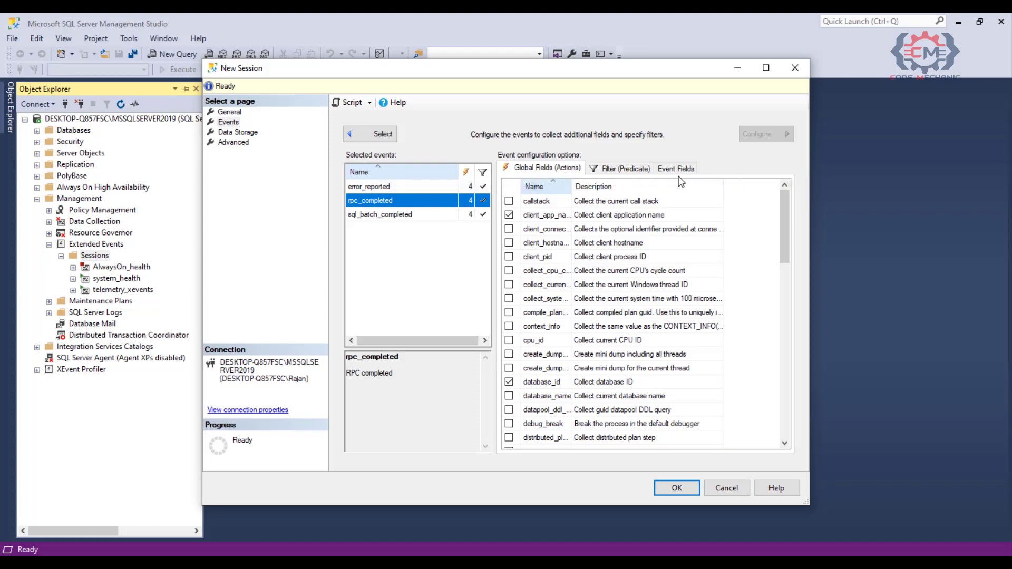
View rpc_completed's Event Fields with the statement field checked for collection.
left_click(674, 169)
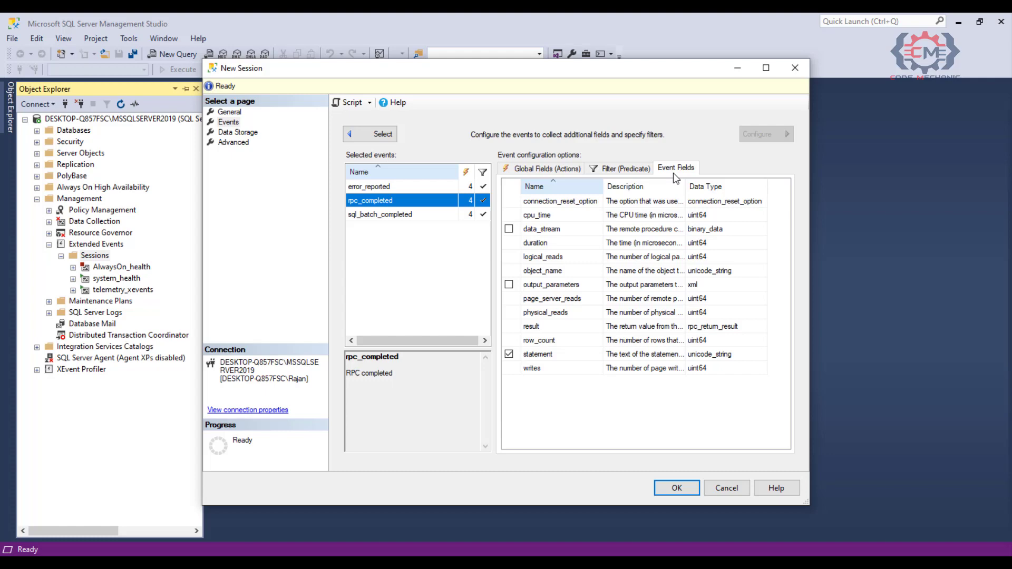
mouse_move(599, 183)
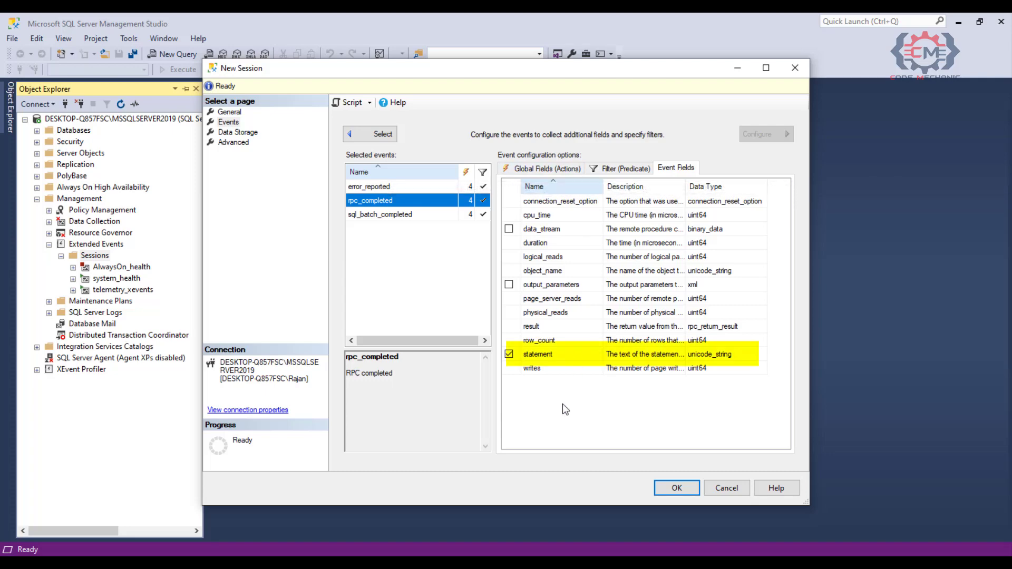
left_click(537, 354)
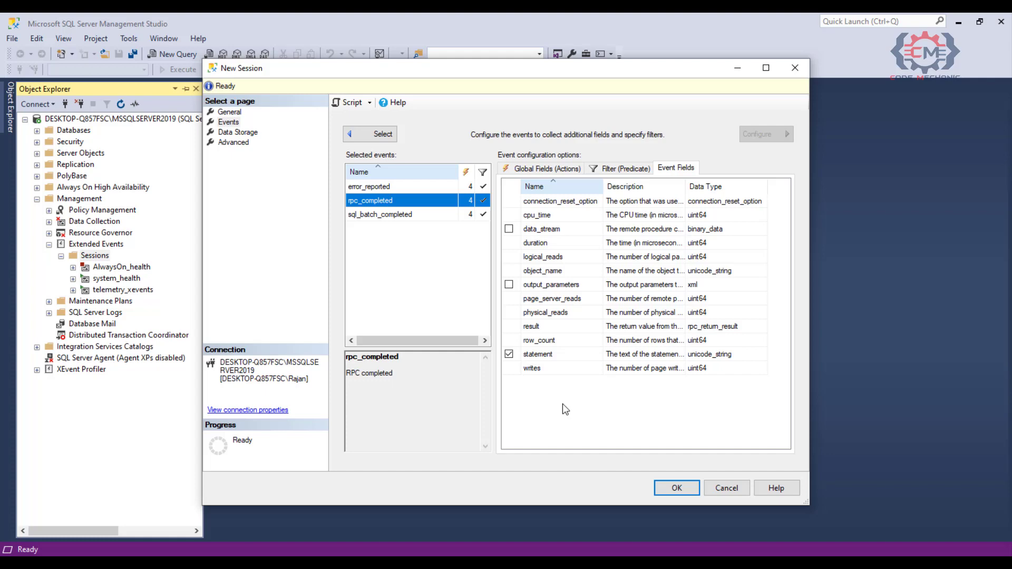
mouse_move(551, 172)
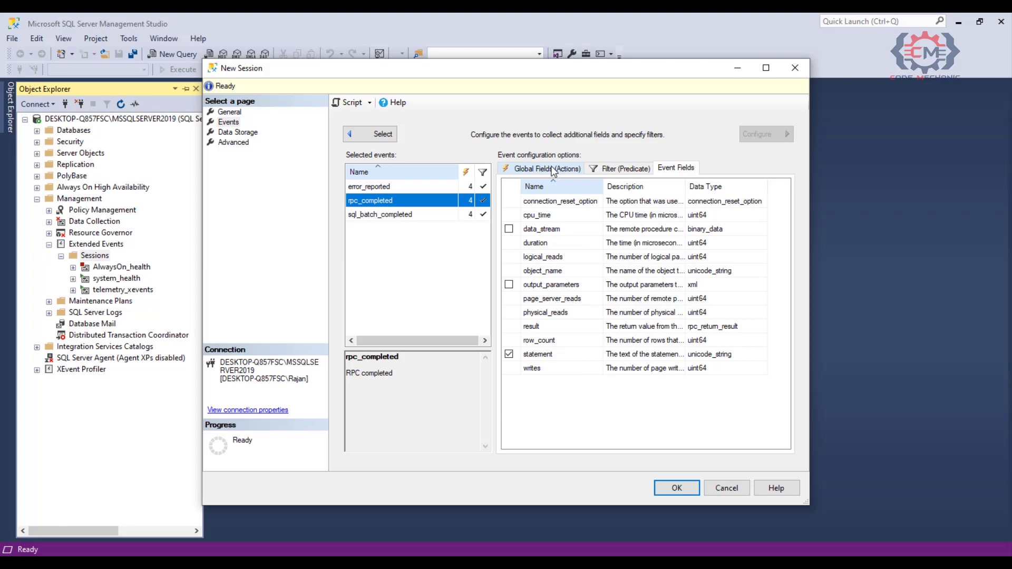
Check sql_text among rpc_completed's global fields, raising its count to five.
left_click(545, 168)
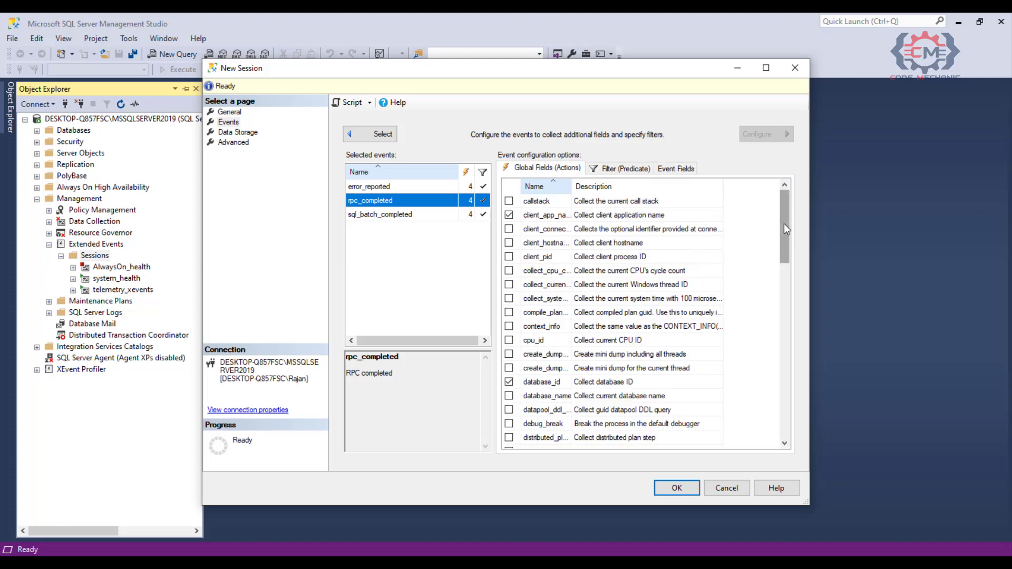
scroll("down", 3)
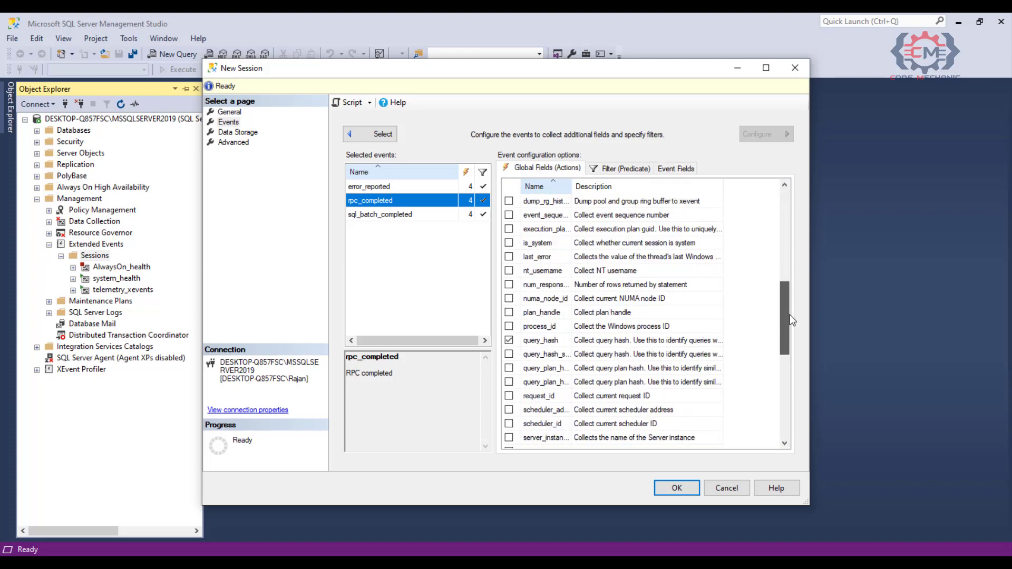
scroll("down", 3)
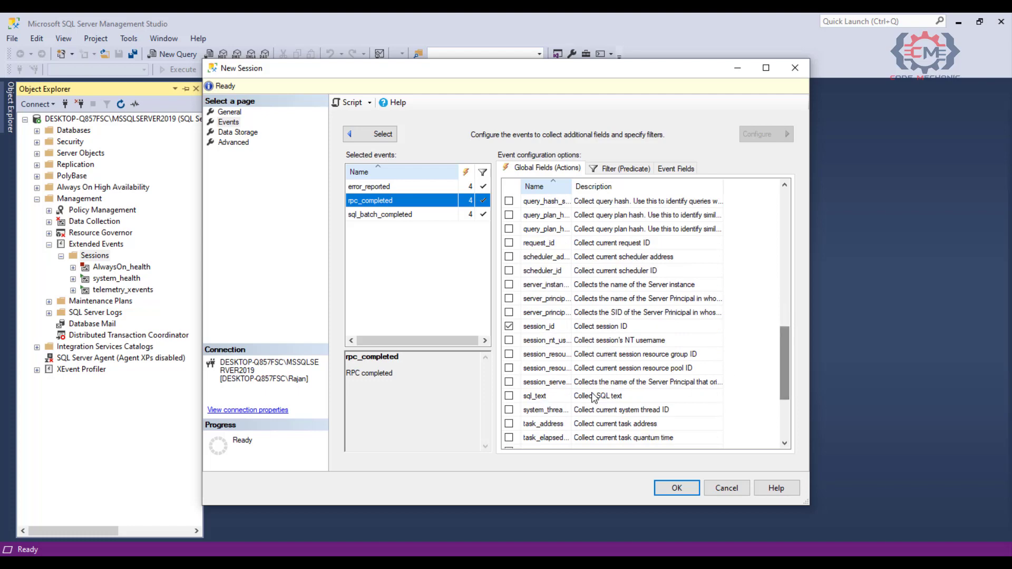
left_click(509, 396)
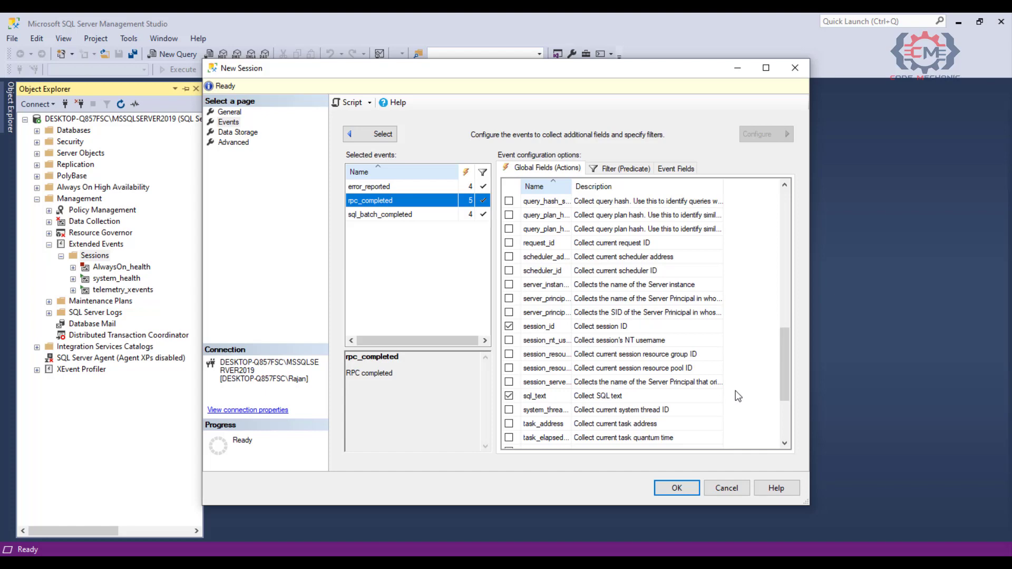
mouse_move(747, 394)
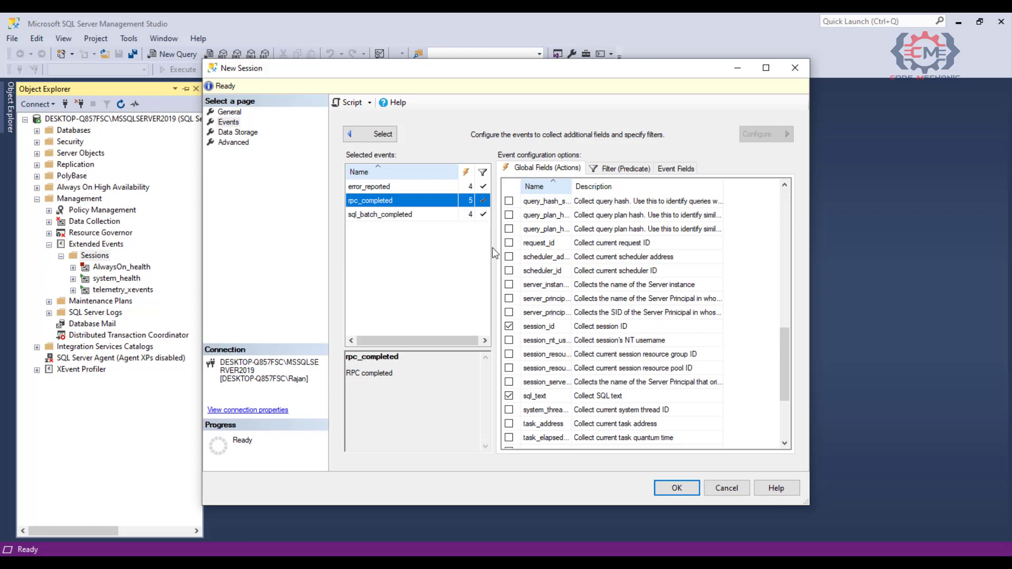
mouse_move(379, 214)
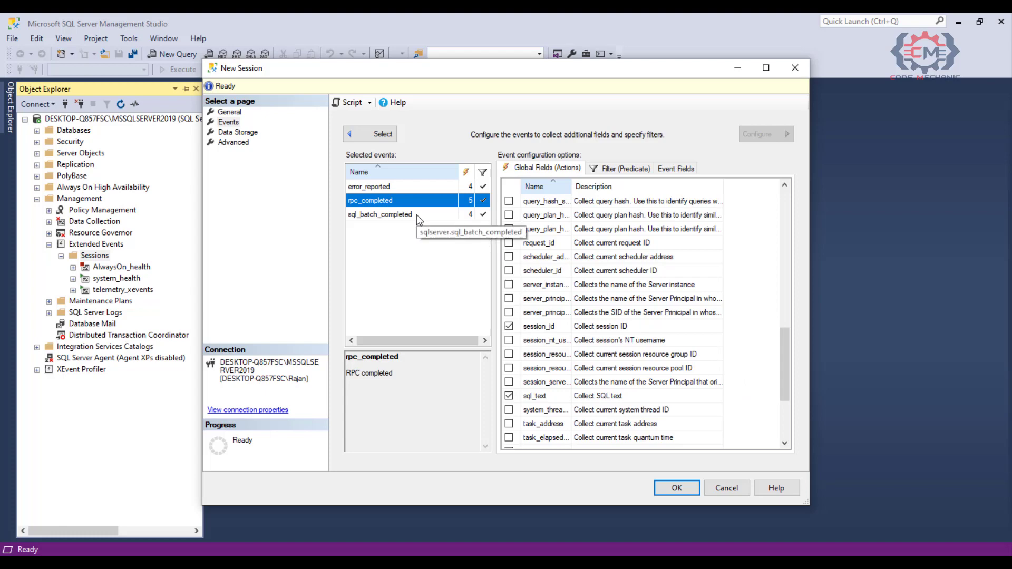
Check sql_text among sql_batch_completed's global fields, giving it five.
left_click(379, 213)
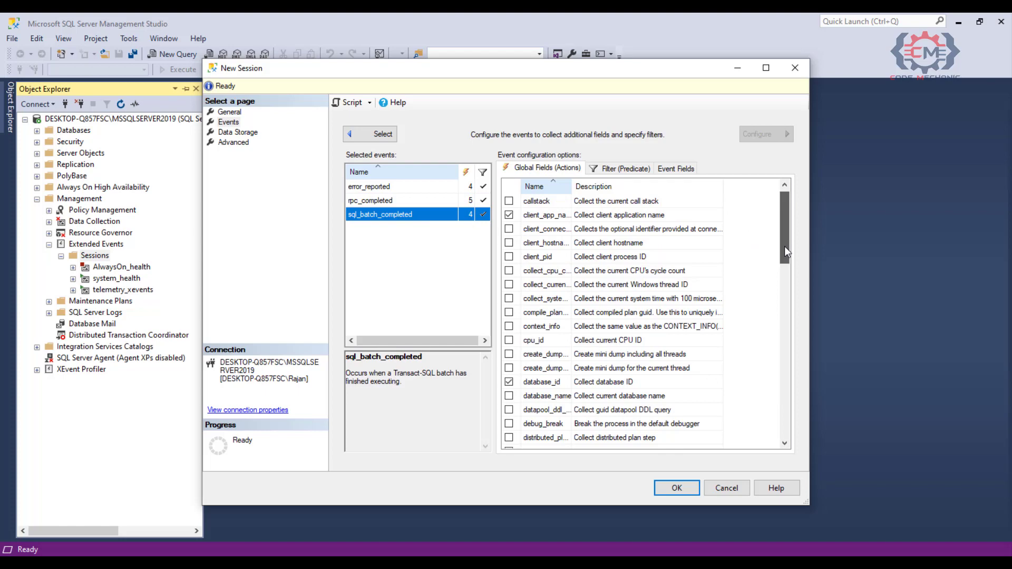
scroll("down", 3)
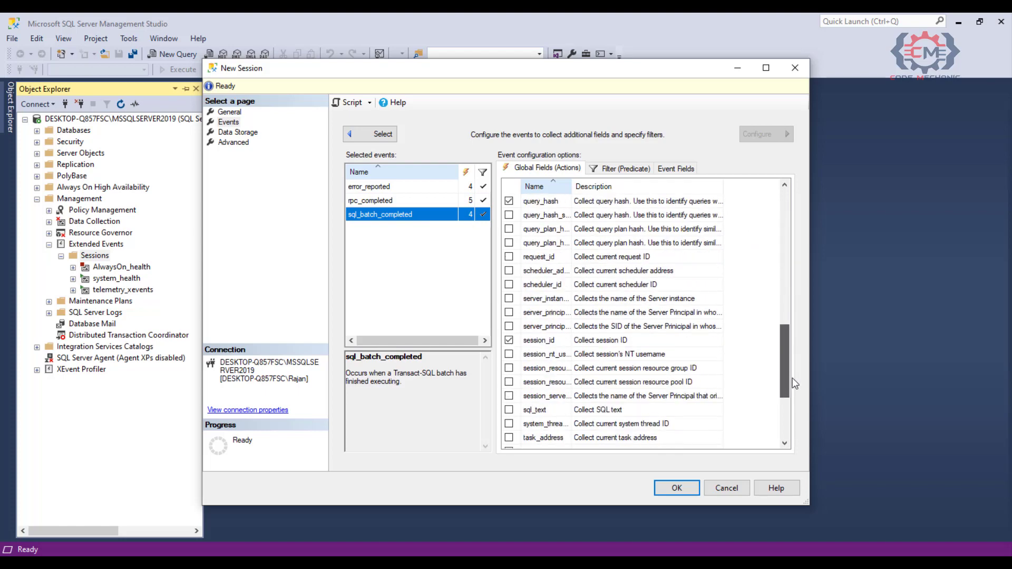
left_click(509, 410)
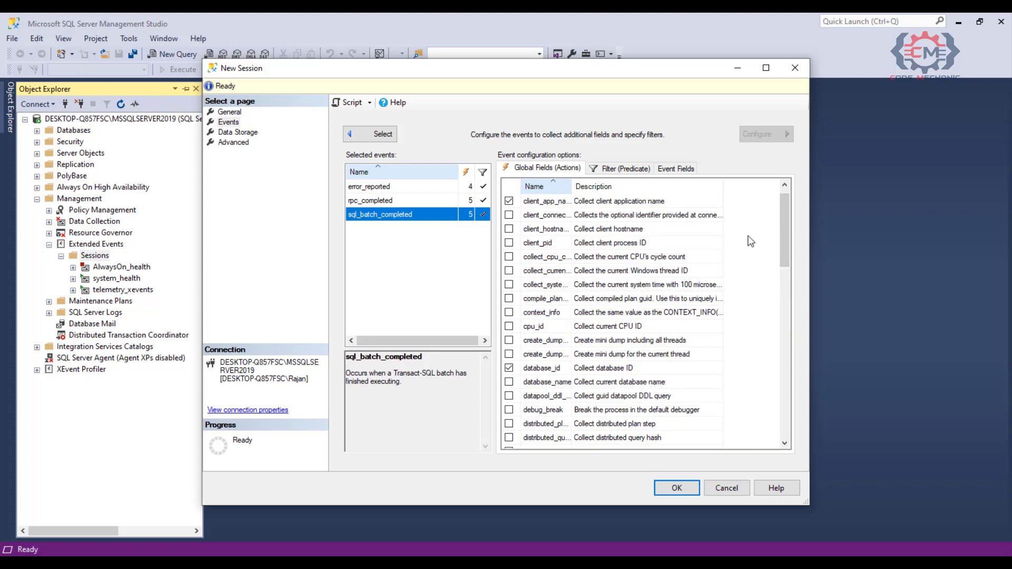
mouse_move(622, 168)
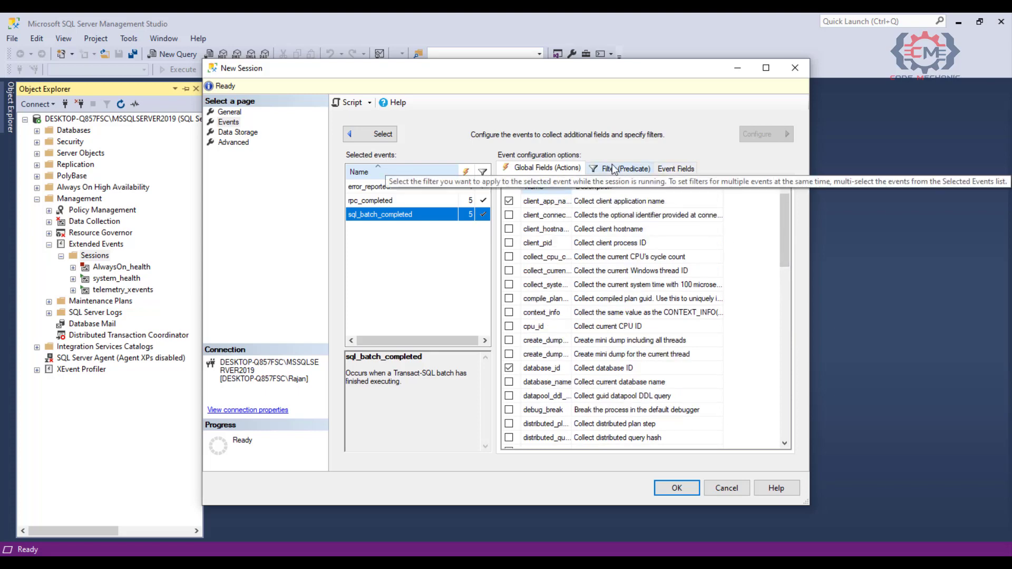
View sql_batch_completed's Filter (Predicate) clauses: database_id > 4 and is_system = 0.
left_click(625, 168)
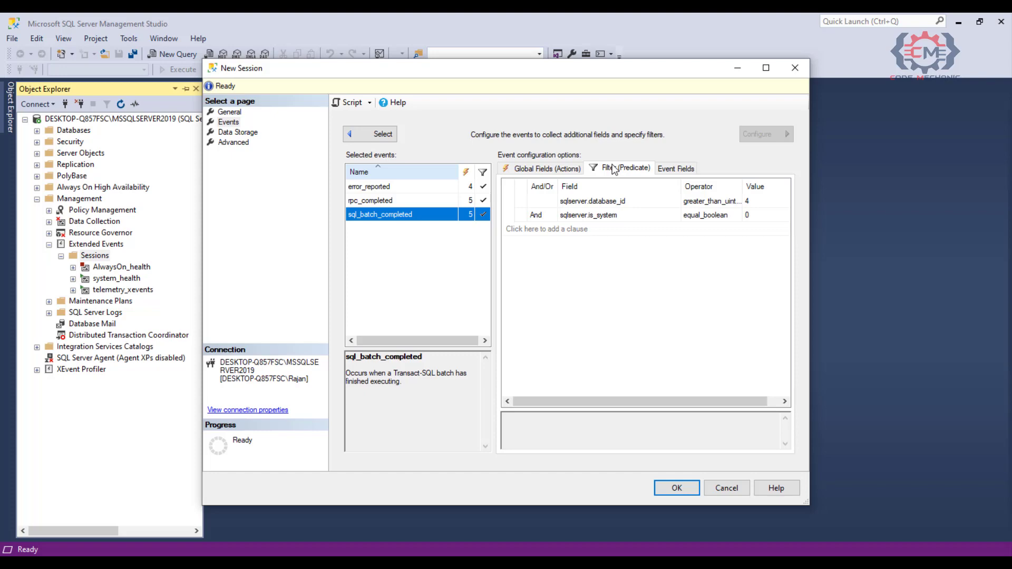
mouse_move(653, 293)
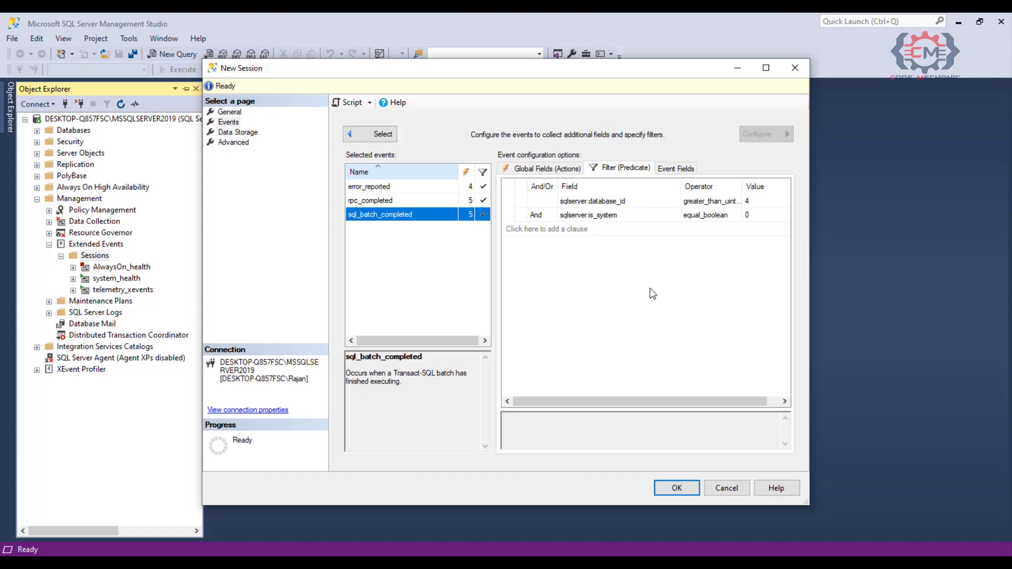
mouse_move(652, 260)
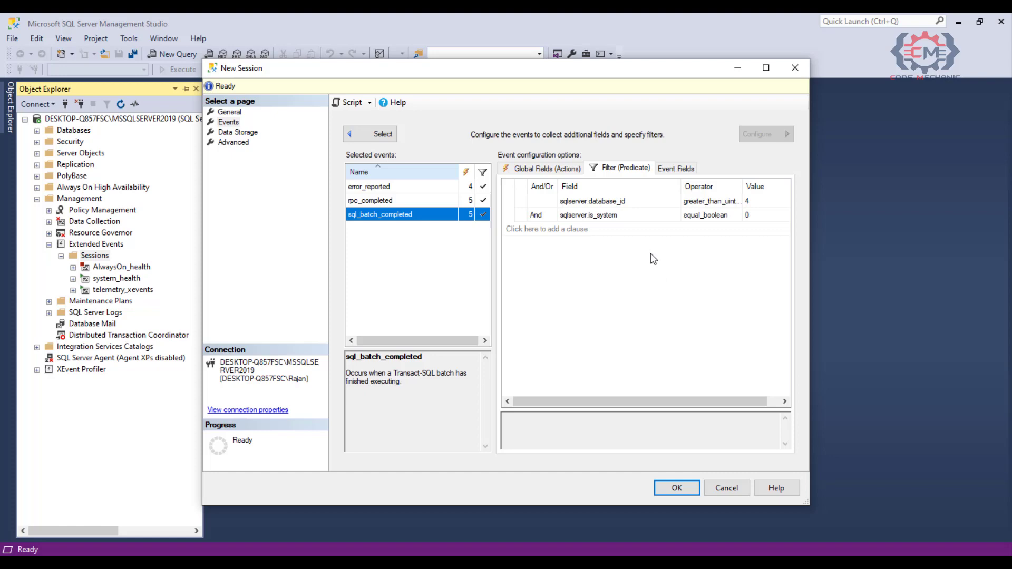
mouse_move(580, 249)
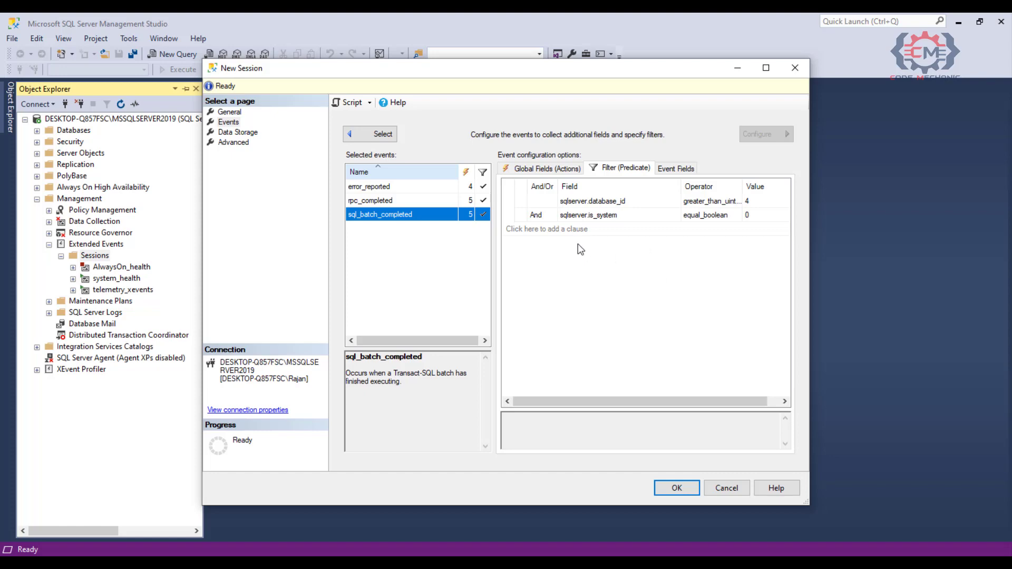
Add an And filter clause requiring sqlserver.database_name to equal students.
left_click(546, 229)
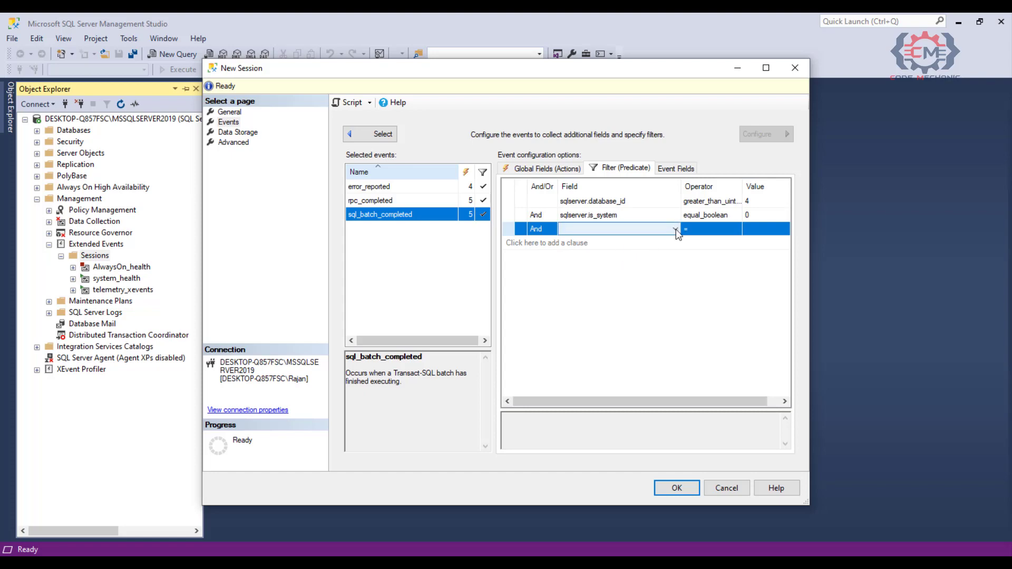
left_click(676, 229)
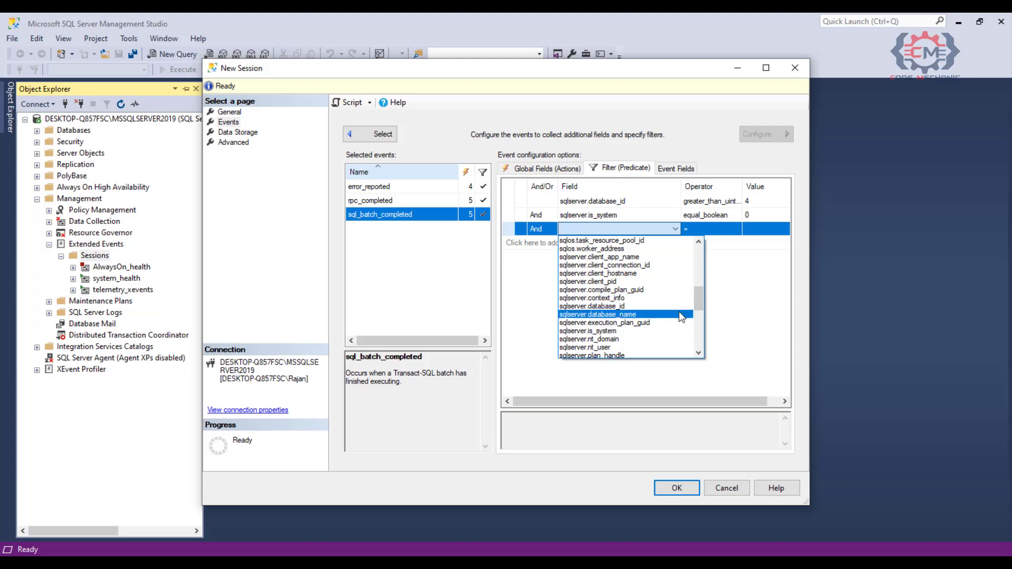
left_click(596, 315)
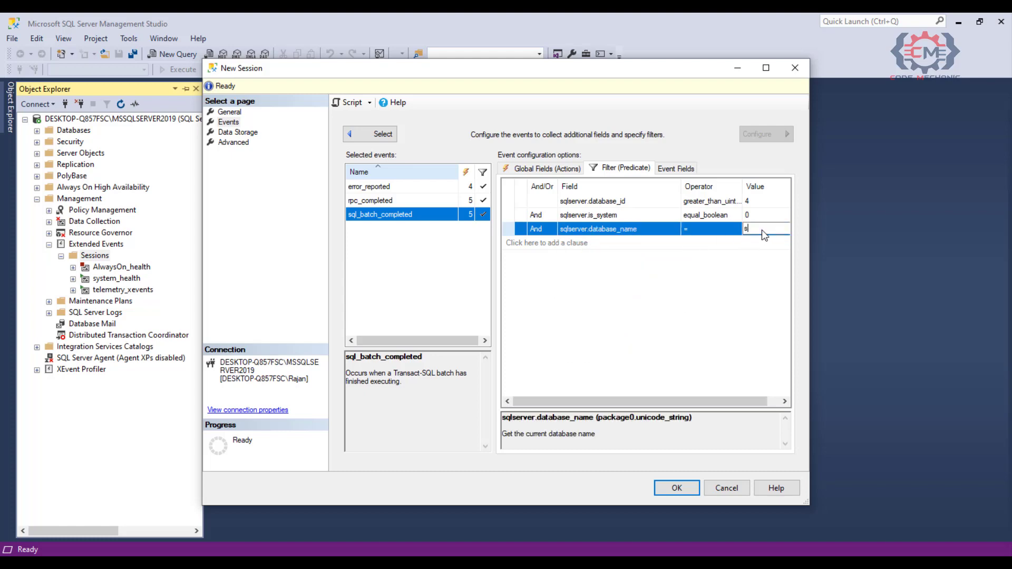
type("tudents")
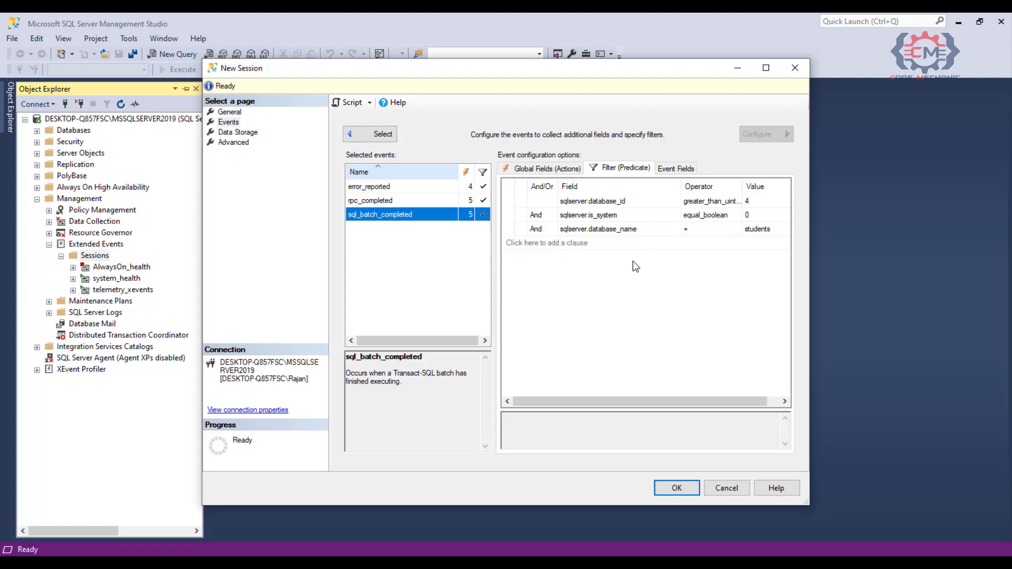
mouse_move(665, 240)
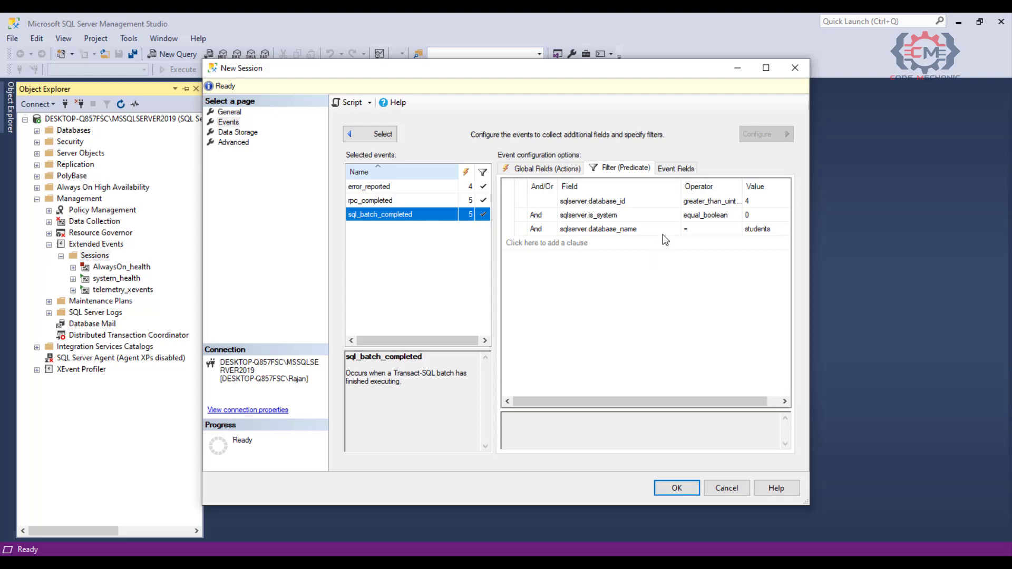
Review the other fields available for filtering in the Field list.
left_click(616, 229)
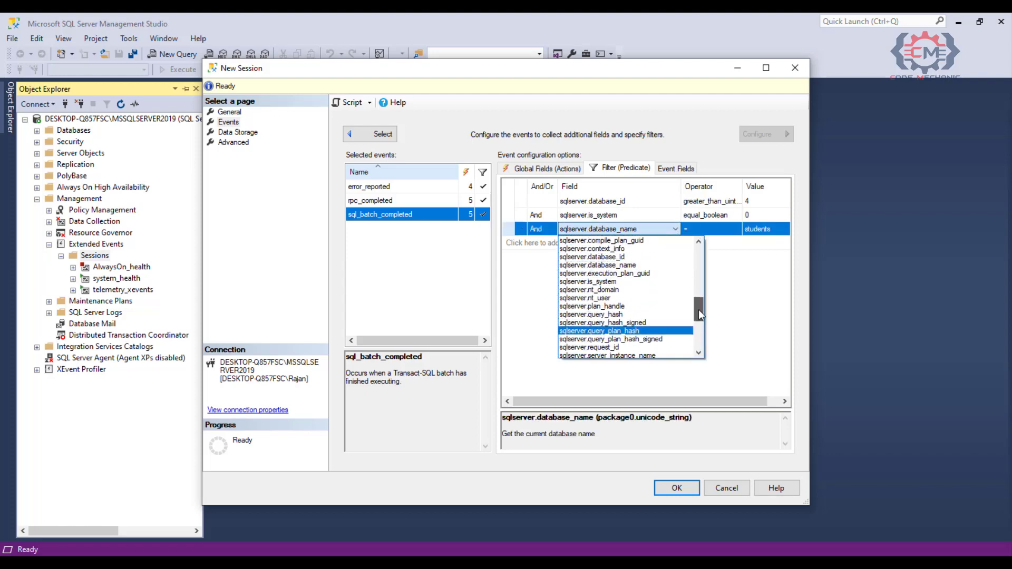
scroll("down", 3)
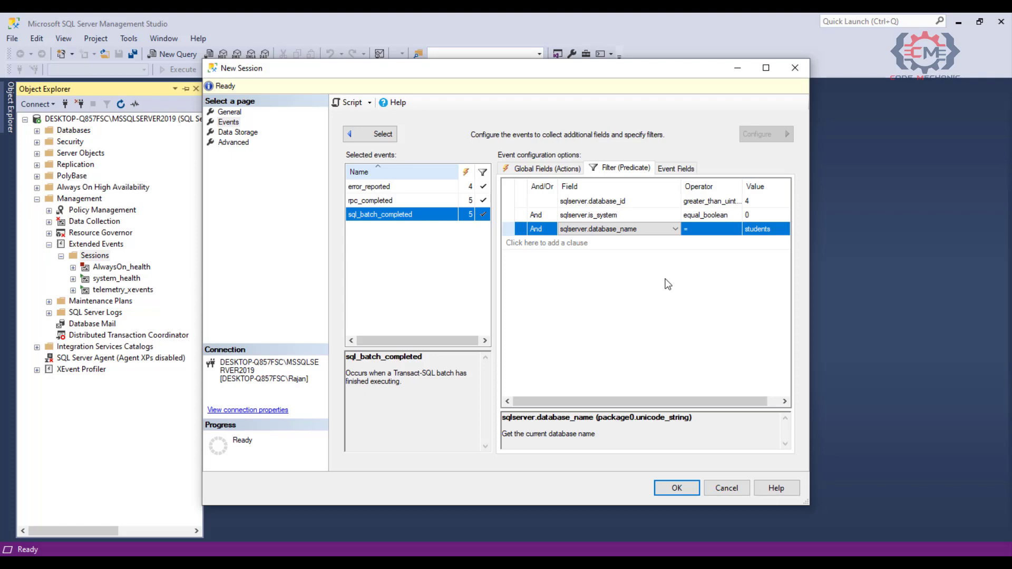
mouse_move(397, 203)
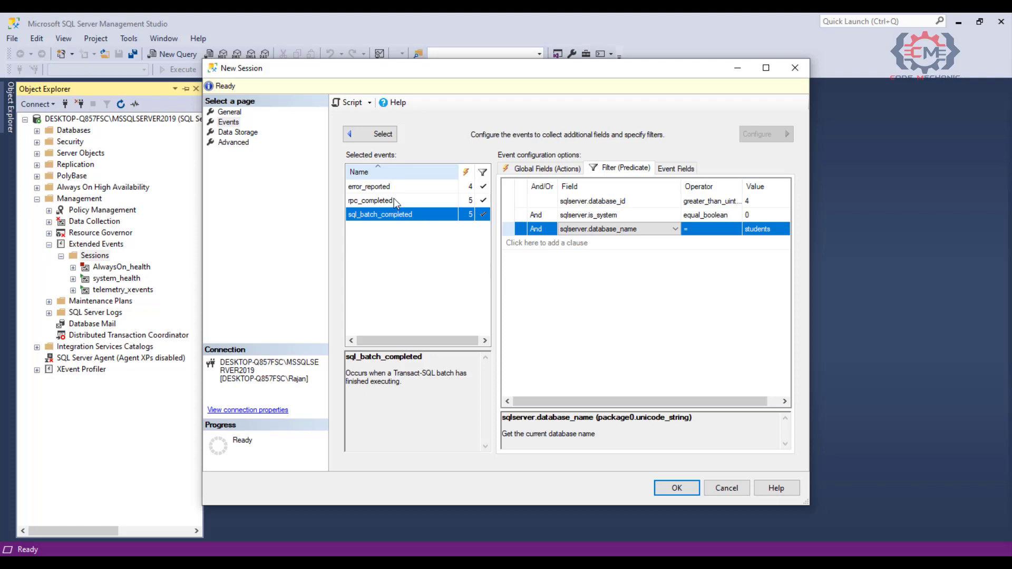
mouse_move(607, 300)
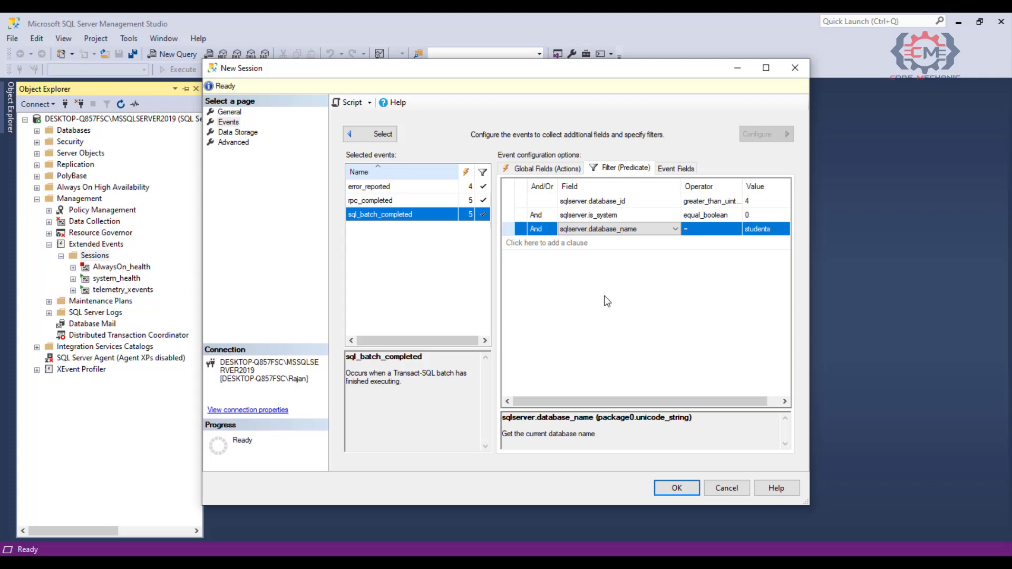
mouse_move(252, 142)
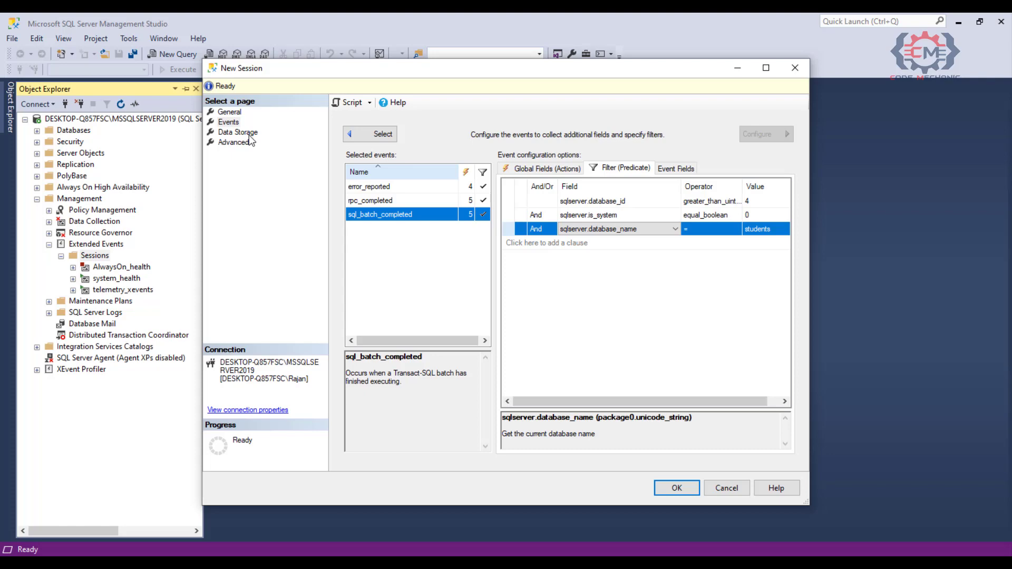
Show the Data Storage targets and the ring_buffer target's properties (1000 events kept).
left_click(237, 133)
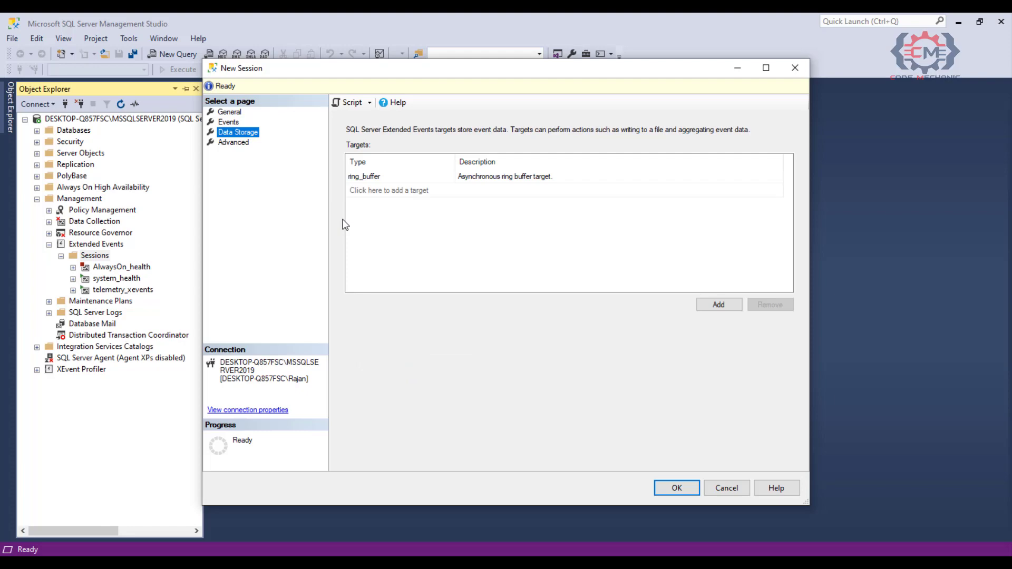
mouse_move(503, 237)
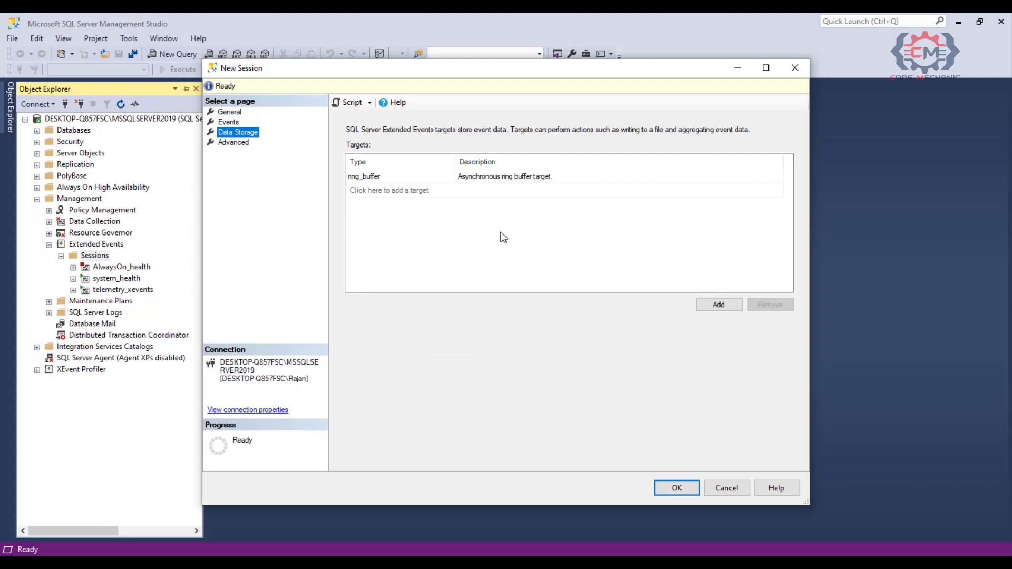
mouse_move(505, 230)
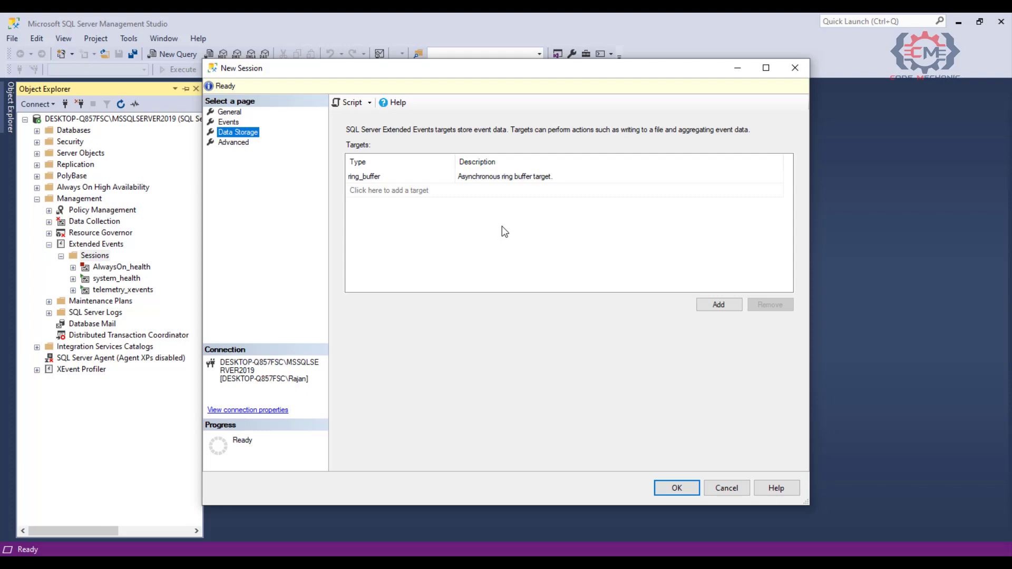
mouse_move(383, 207)
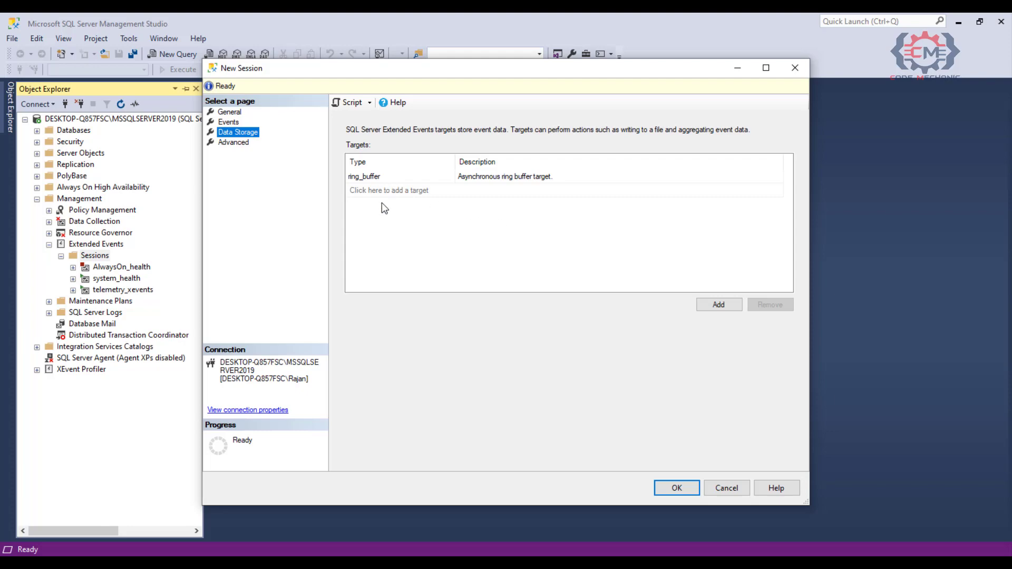
left_click(400, 176)
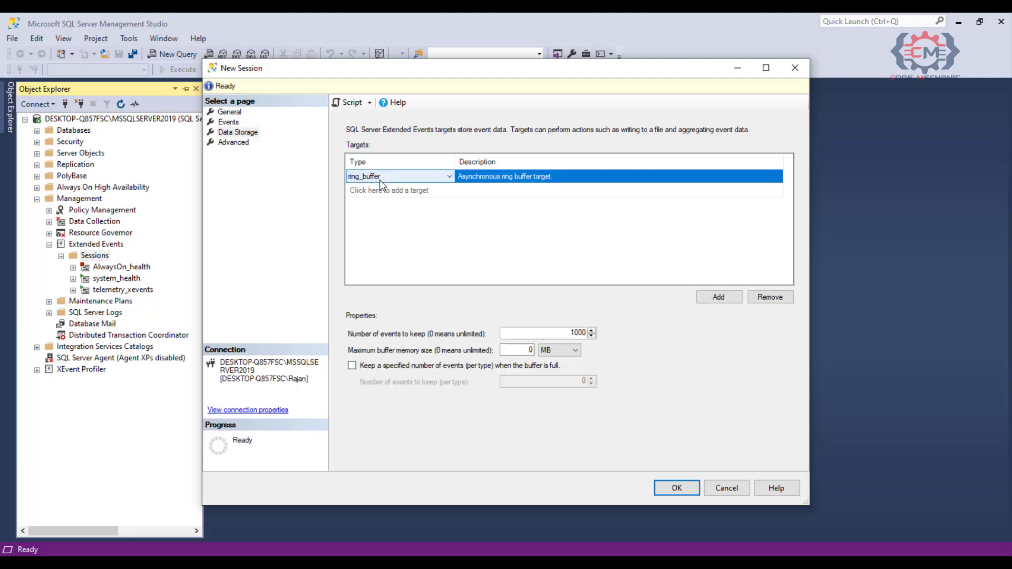
mouse_move(521, 280)
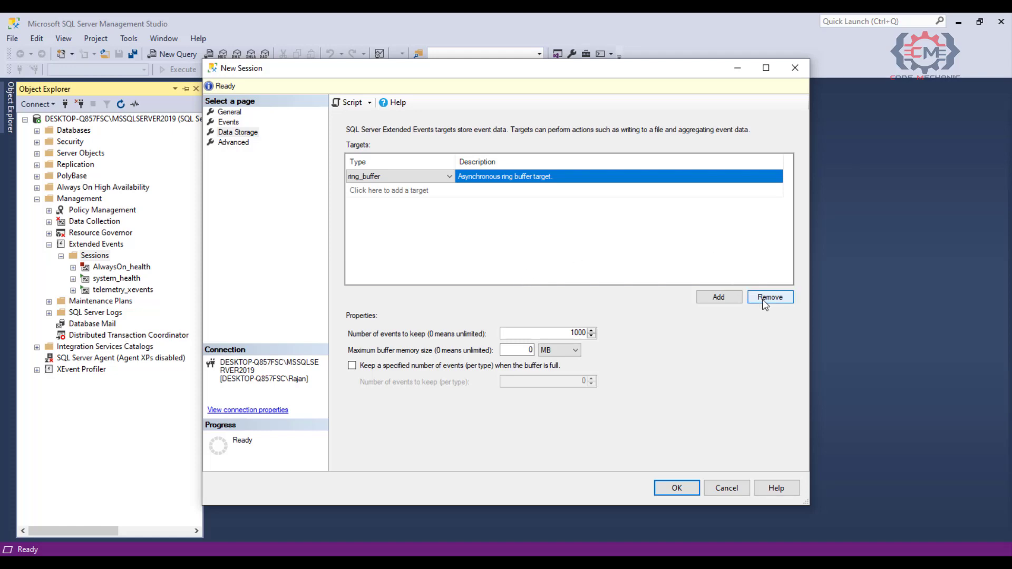
Remove the ring_buffer target and add an event_file target in its place.
left_click(769, 297)
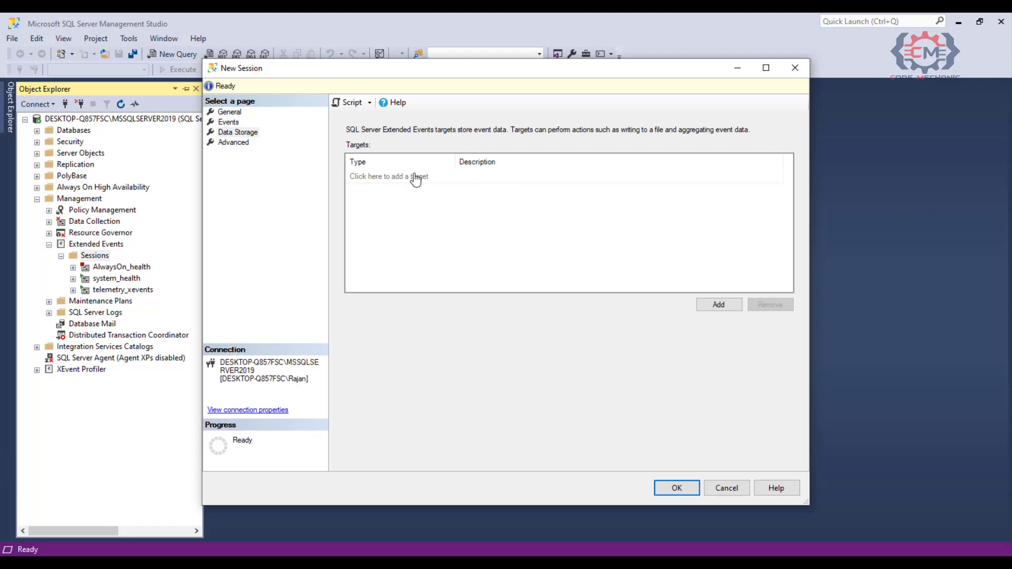
left_click(389, 176)
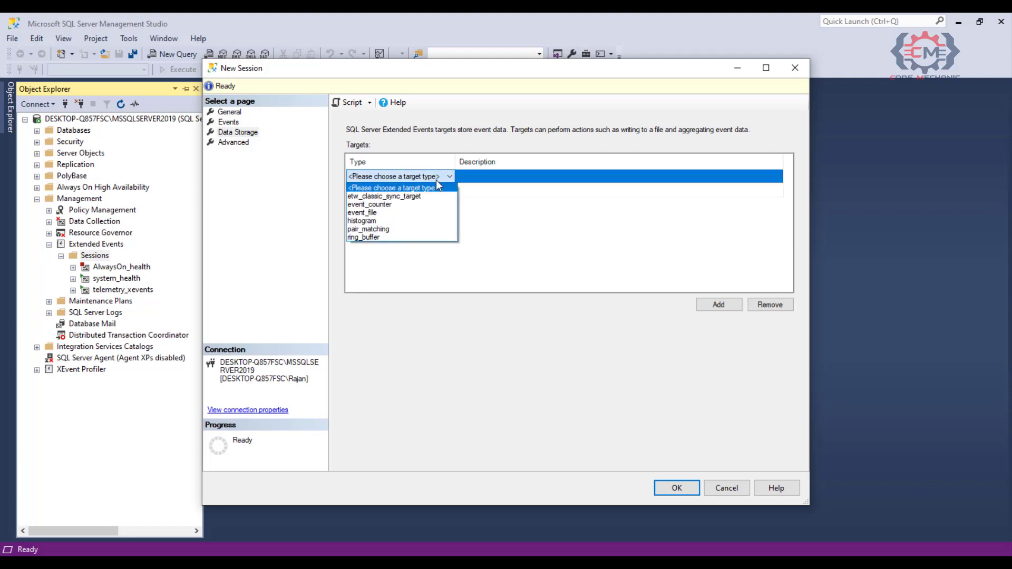
mouse_move(434, 208)
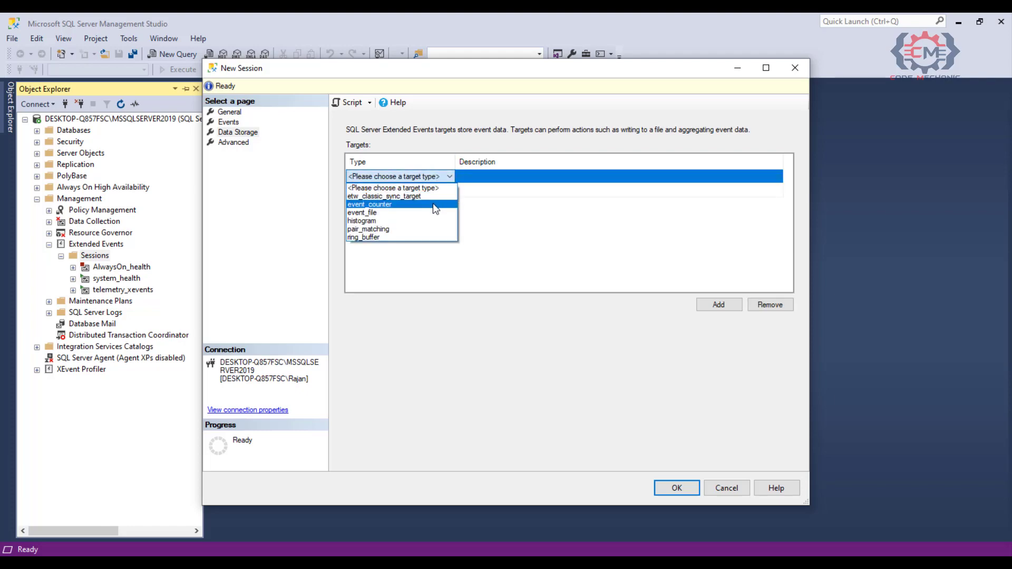
mouse_move(435, 212)
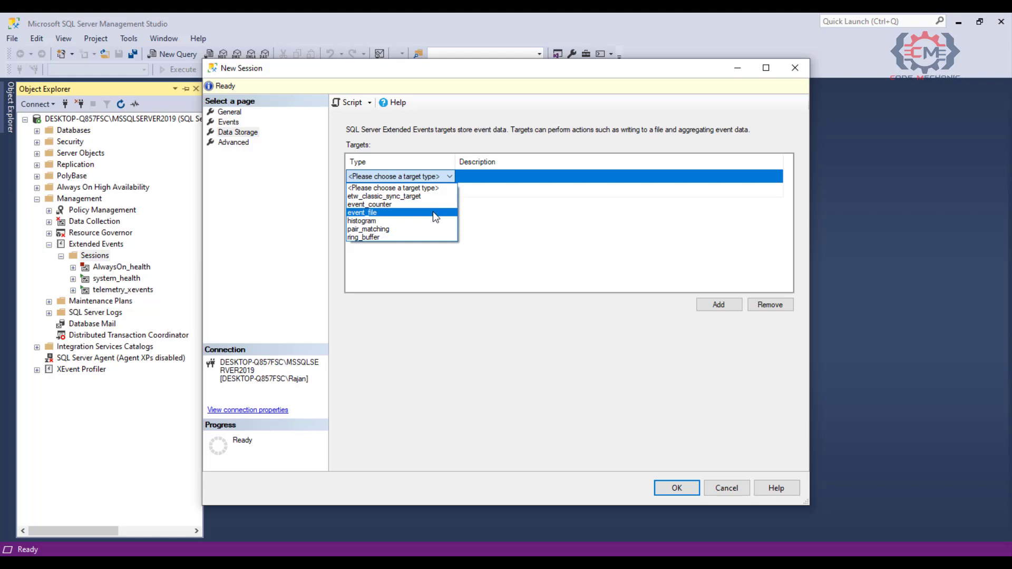
left_click(362, 212)
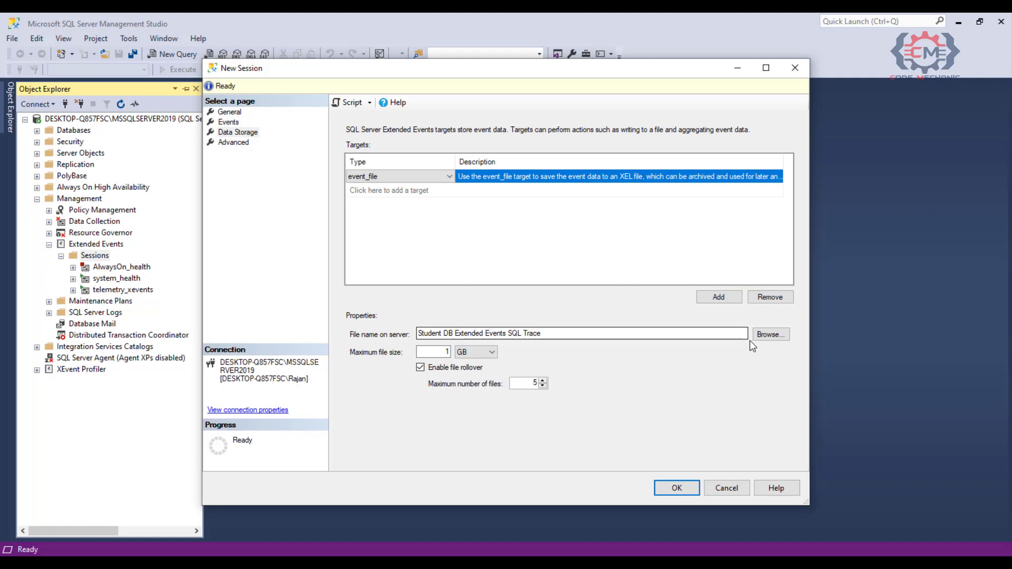
Save the event file to the D:\ path with a 250 MB maximum file size.
left_click(770, 334)
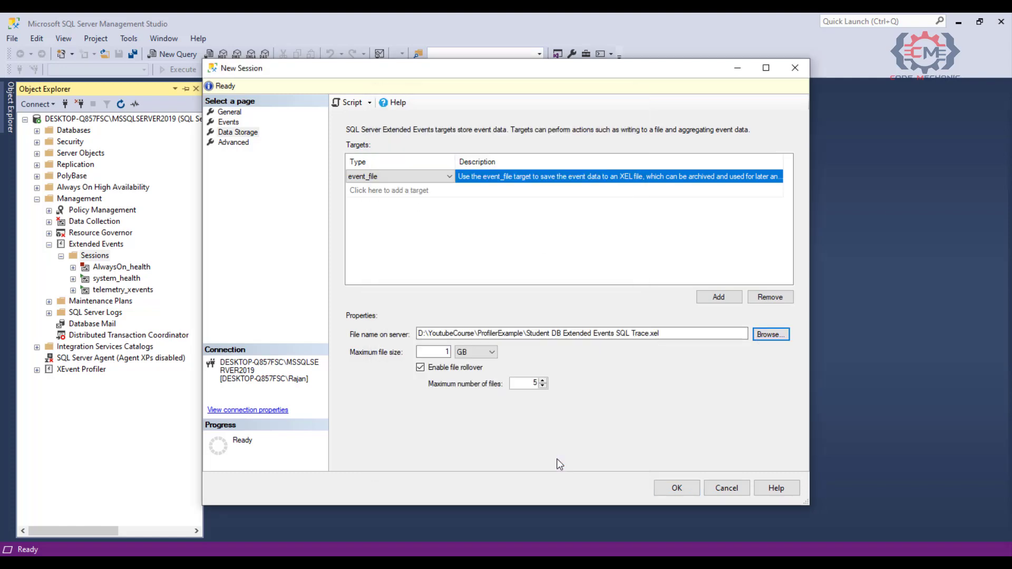
type("250")
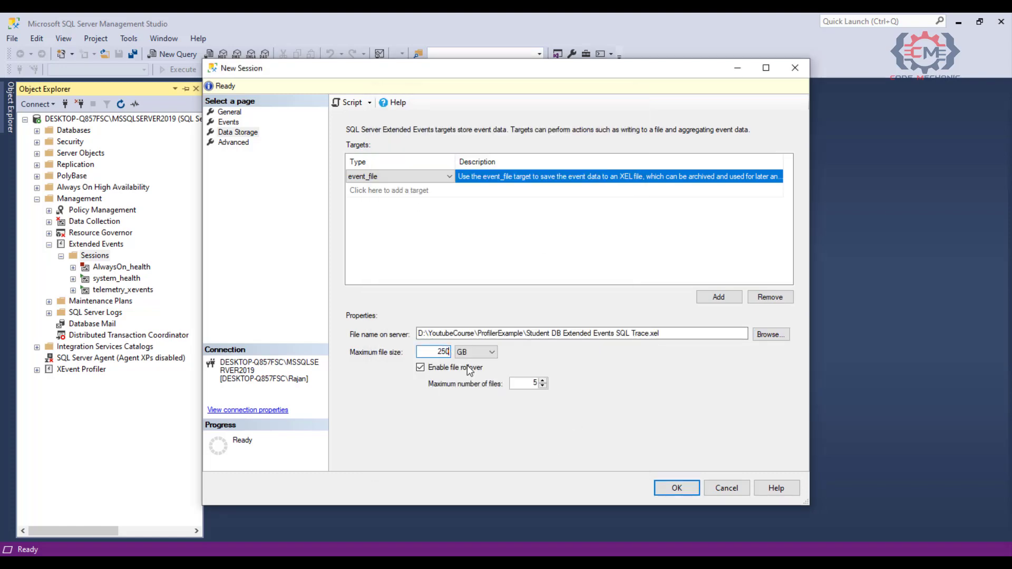
left_click(492, 352)
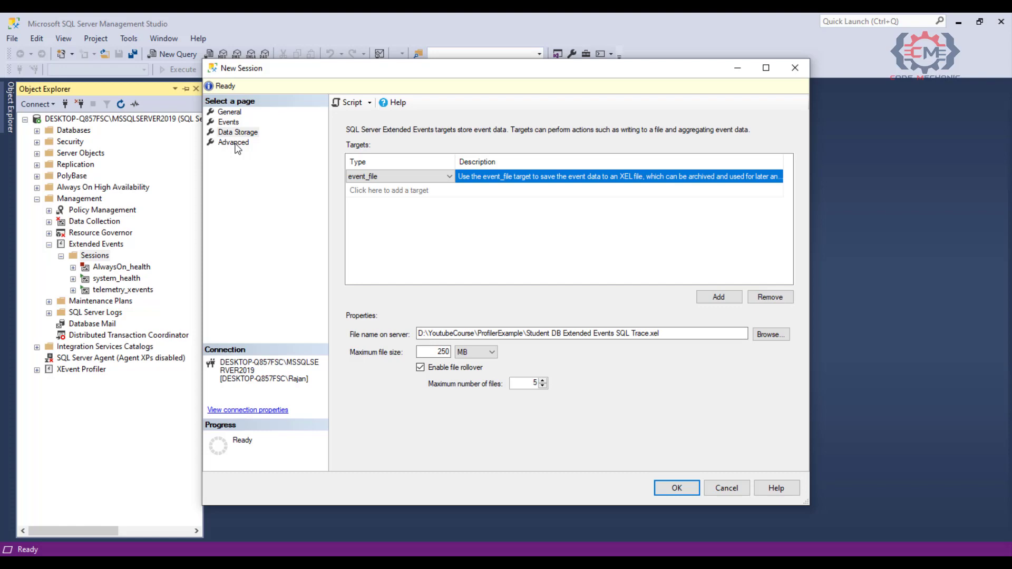
Review the Advanced defaults and create the session with OK.
left_click(233, 142)
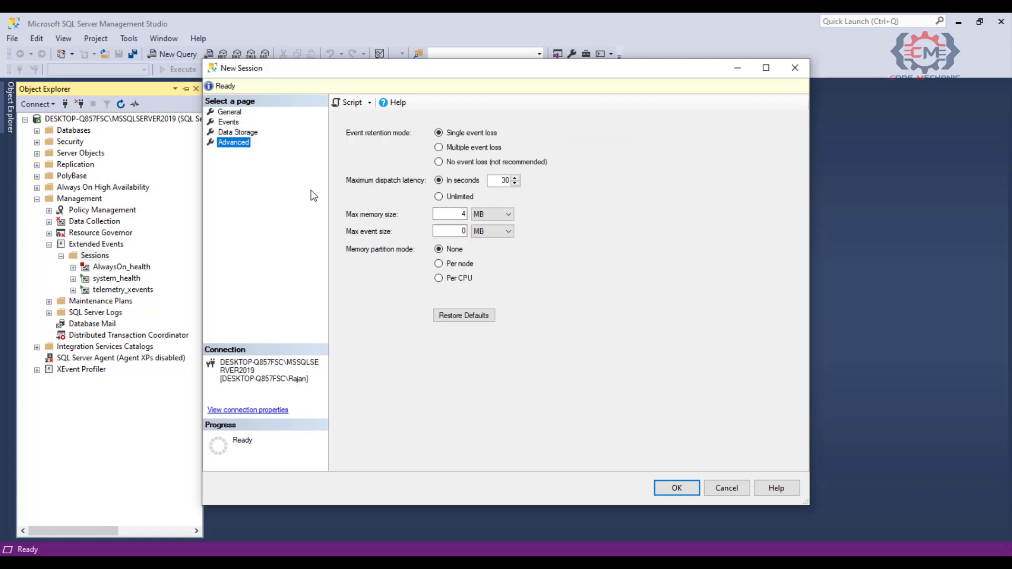
mouse_move(716, 368)
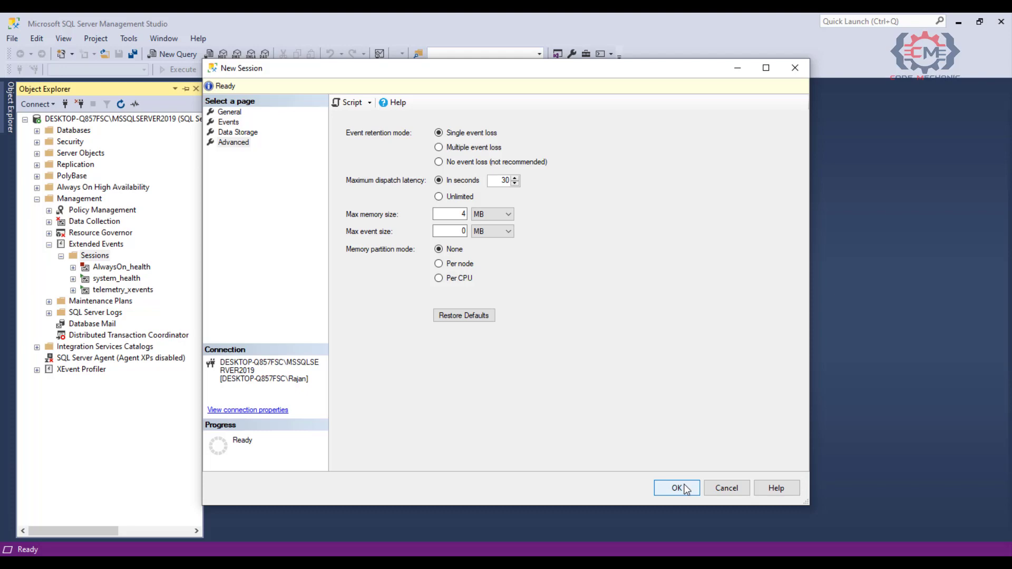
left_click(675, 488)
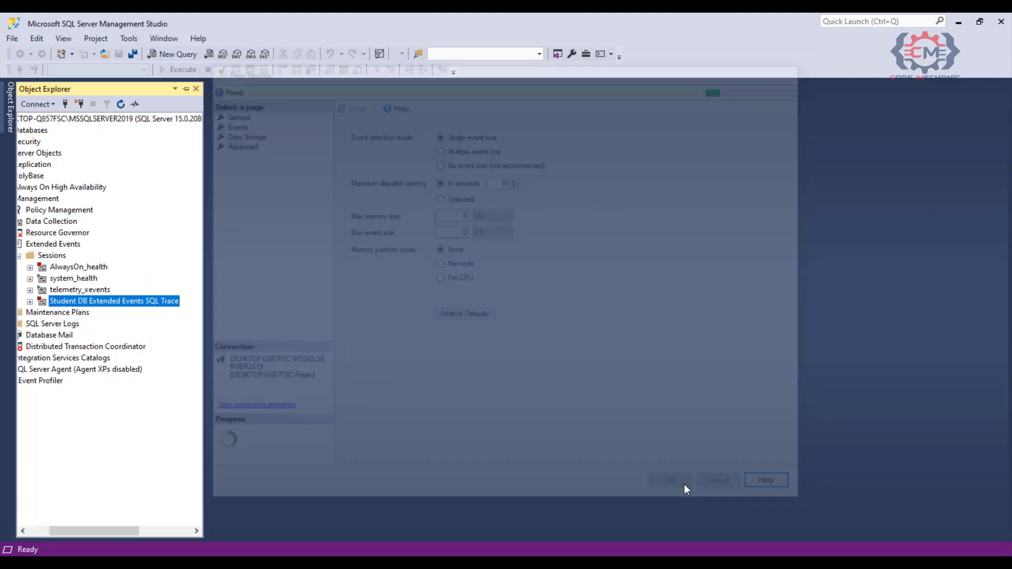